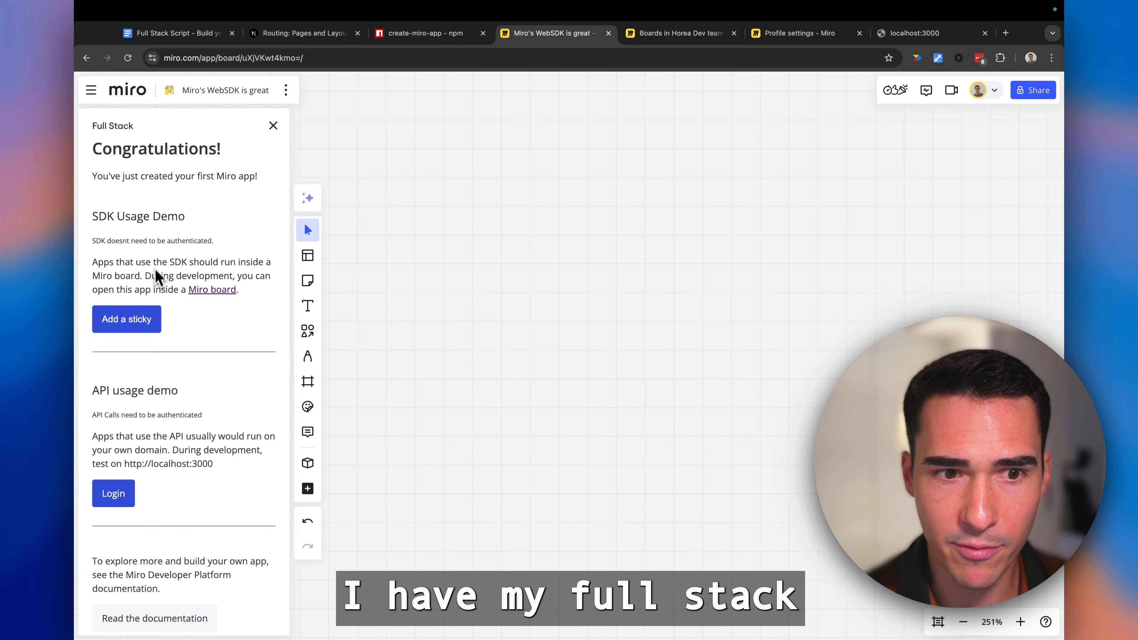
mouse_move(153, 307)
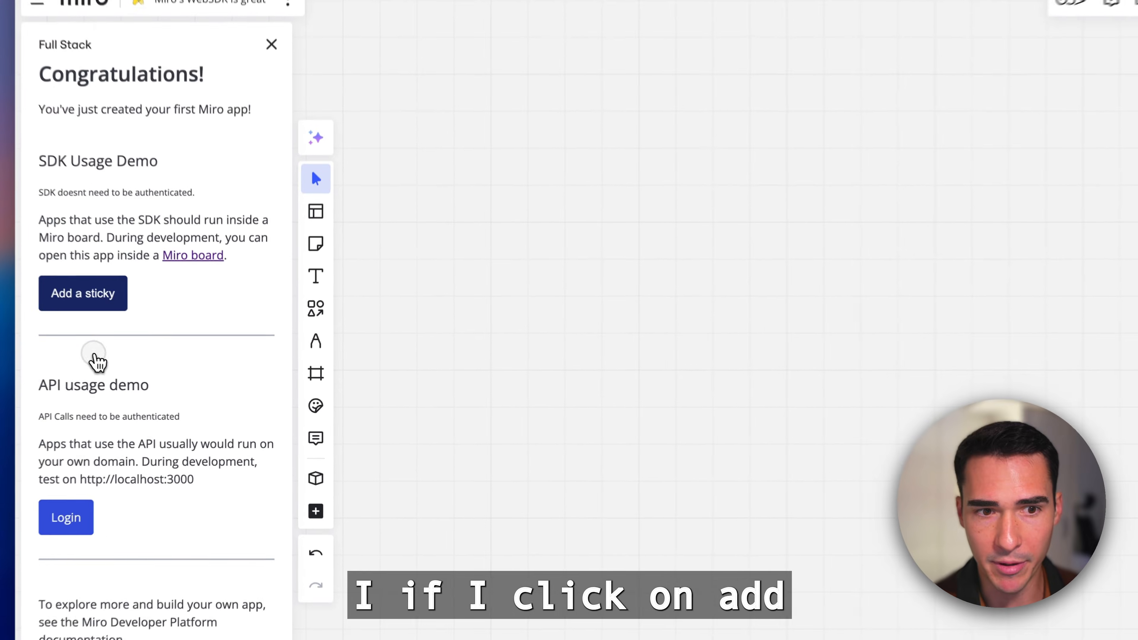
- Add a Hello, World! sticky note to the board from the Full Stack app panel
left_click(83, 294)
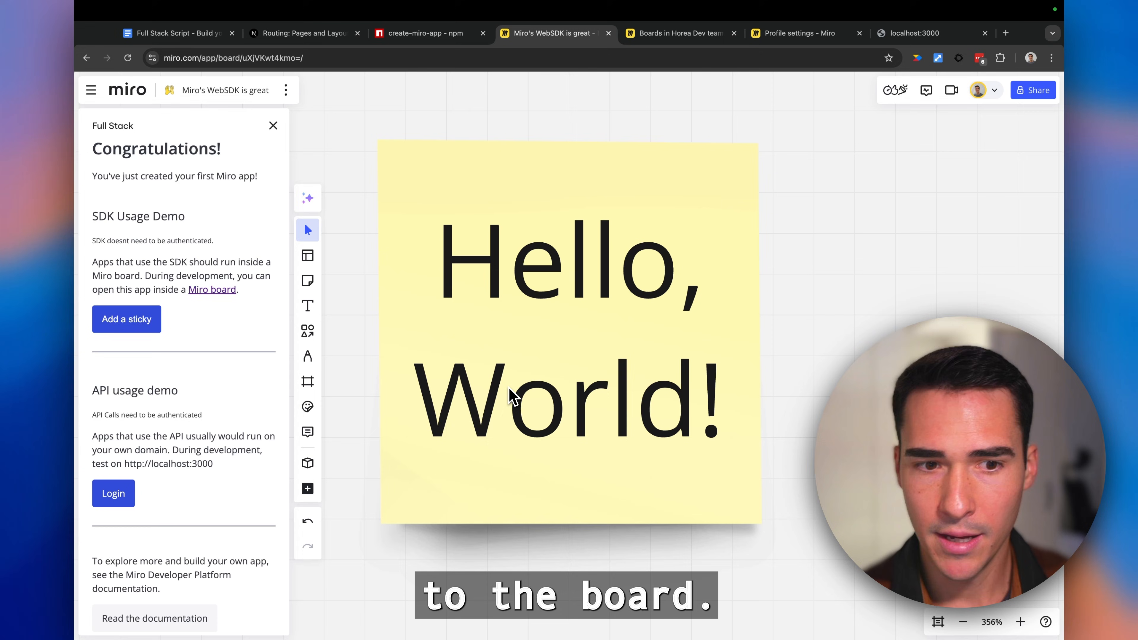
- Log in, add the app to the chosen team, and reveal the listed boards on the localhost:3000 page
left_click(113, 492)
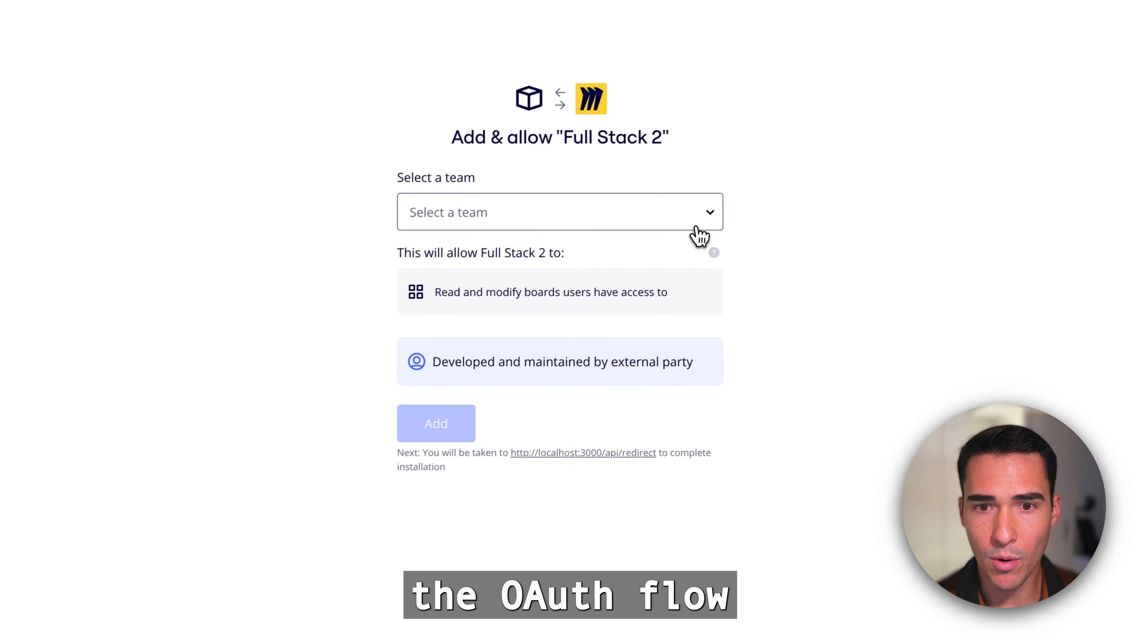
left_click(436, 423)
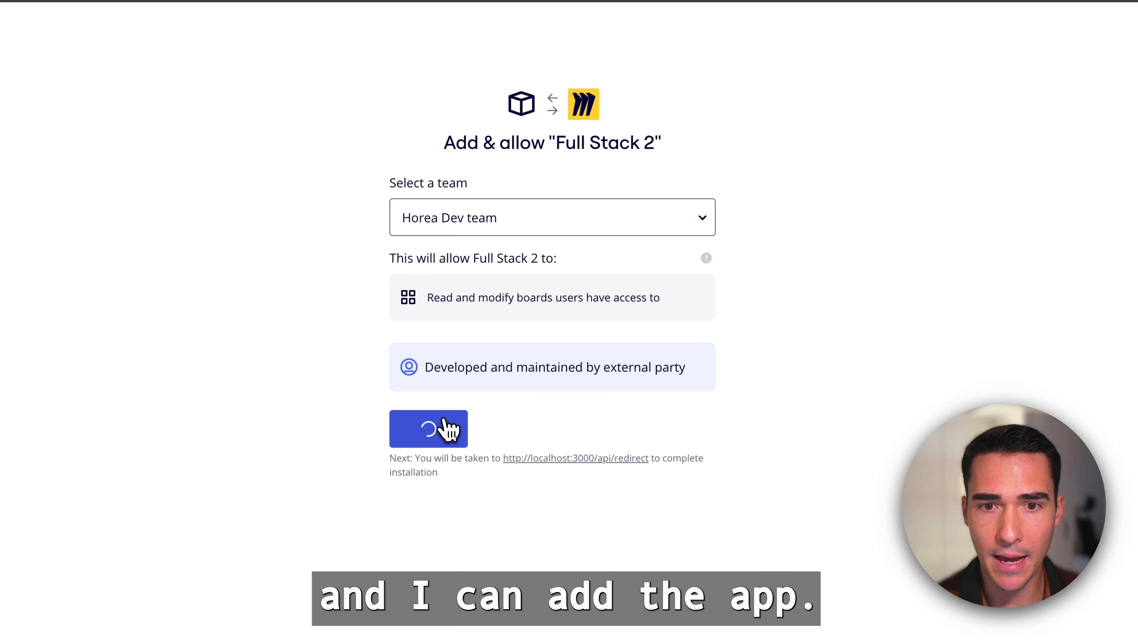
left_click(427, 429)
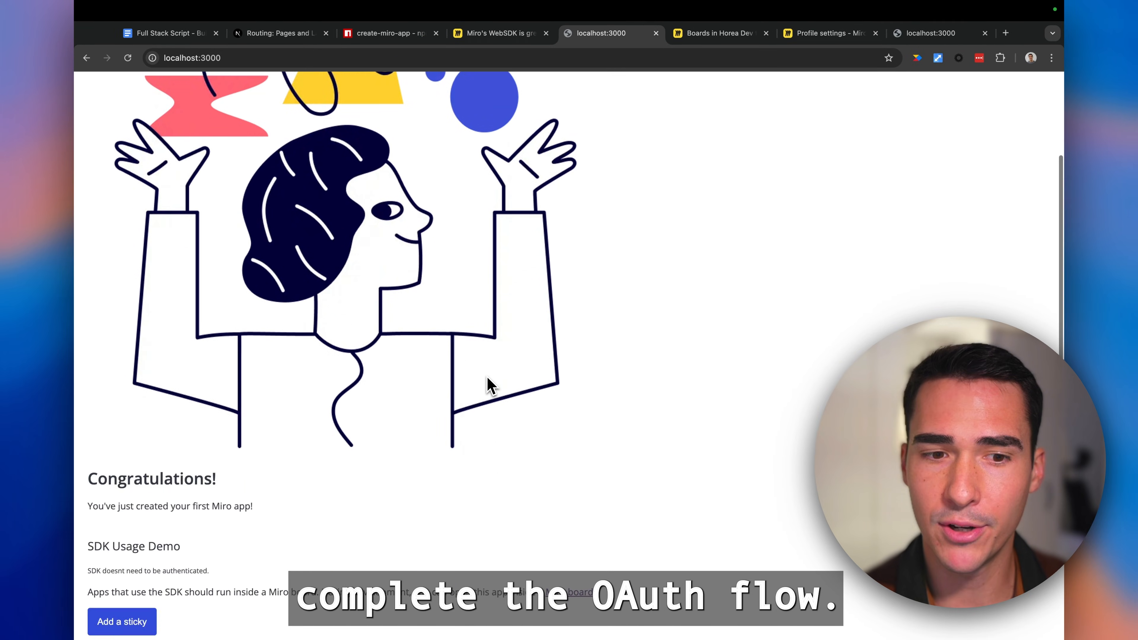
scroll("down", 3)
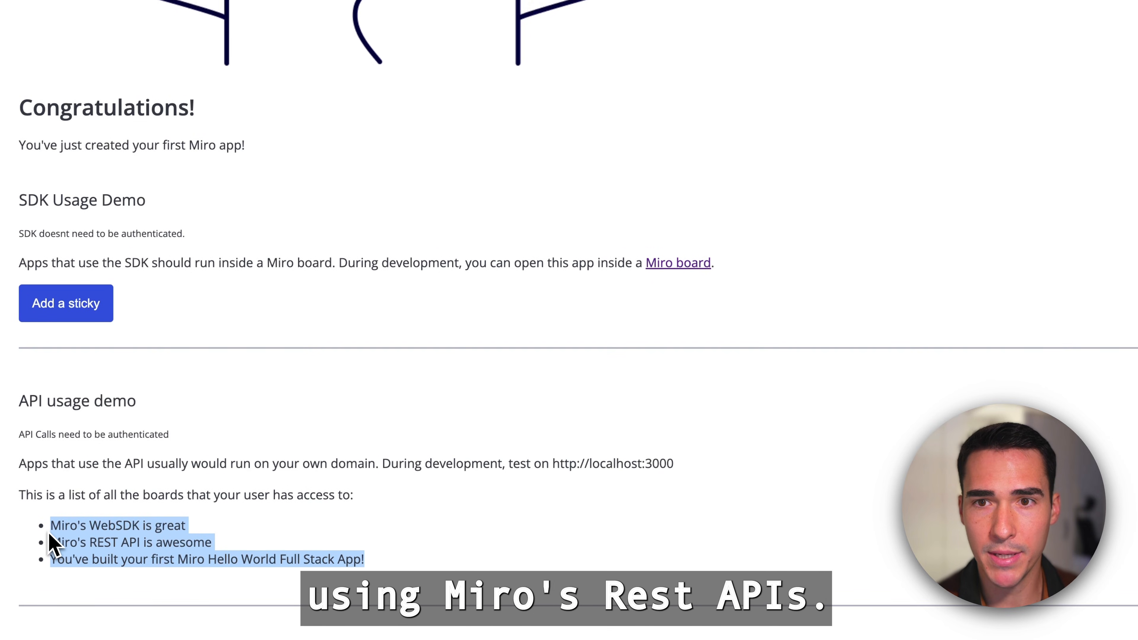
scroll("down", 3)
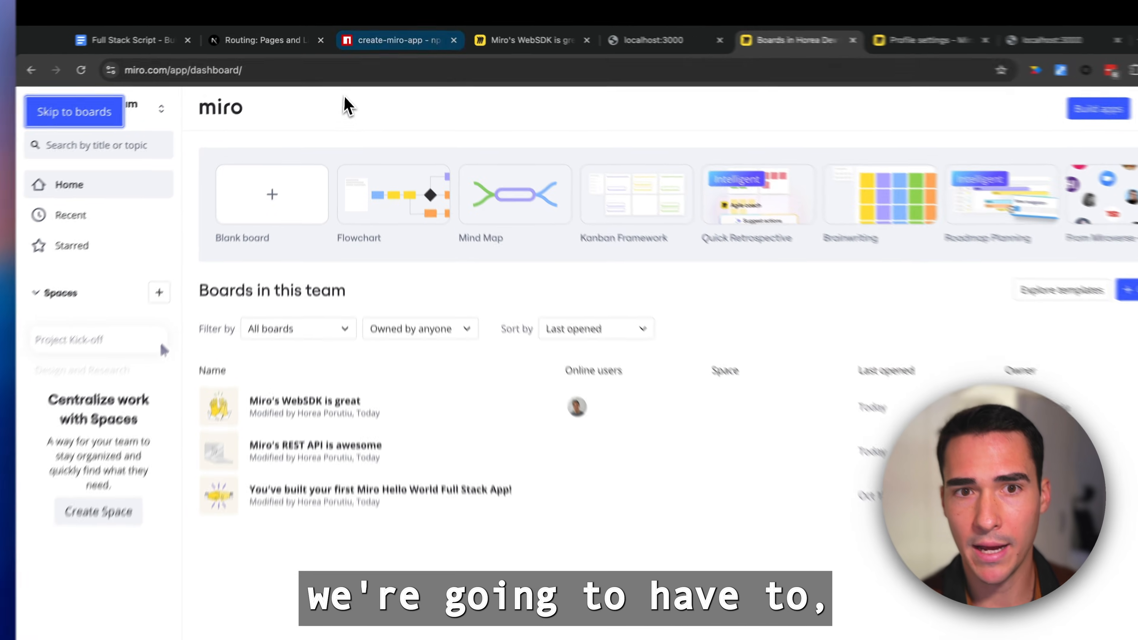
- Switch the browser to the create-miro-app package page on npmjs.com
left_click(398, 40)
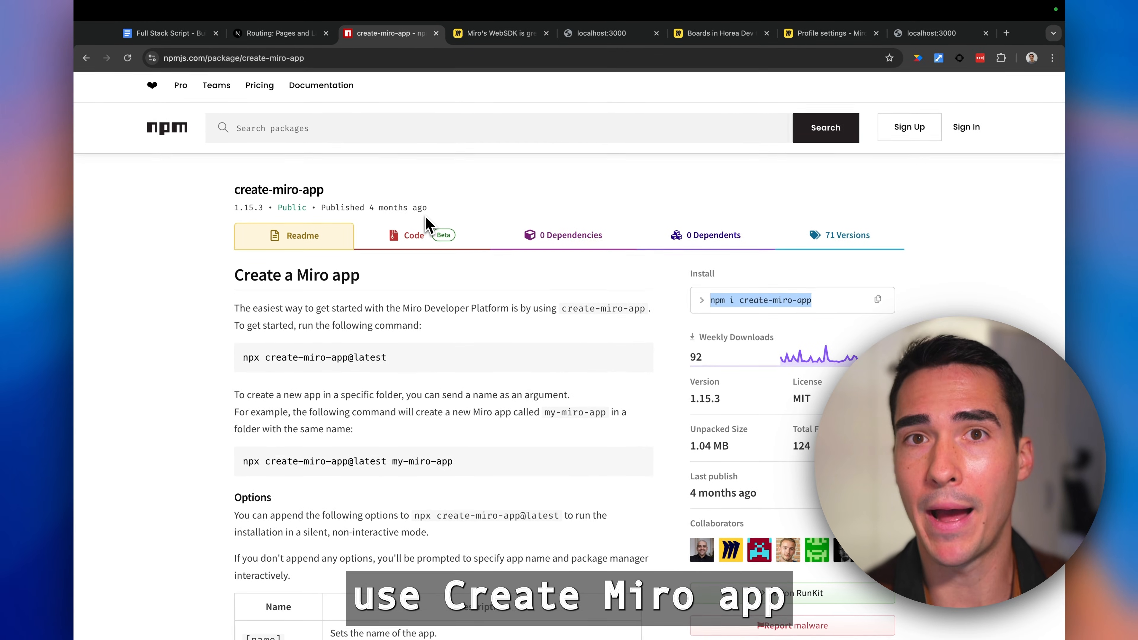
mouse_move(562, 201)
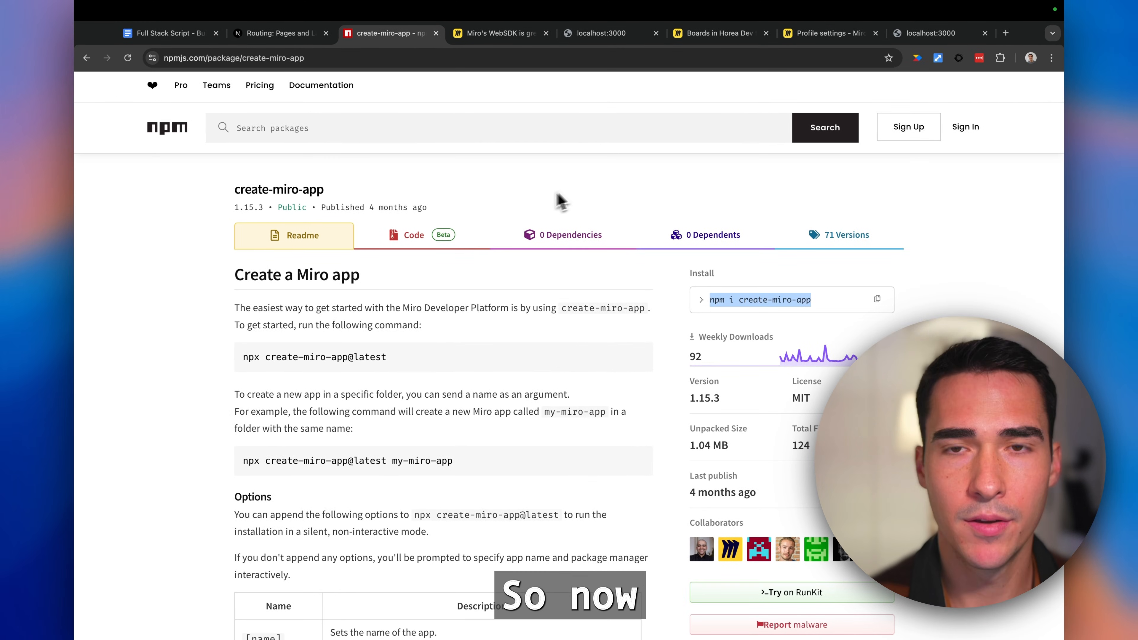
mouse_move(608, 190)
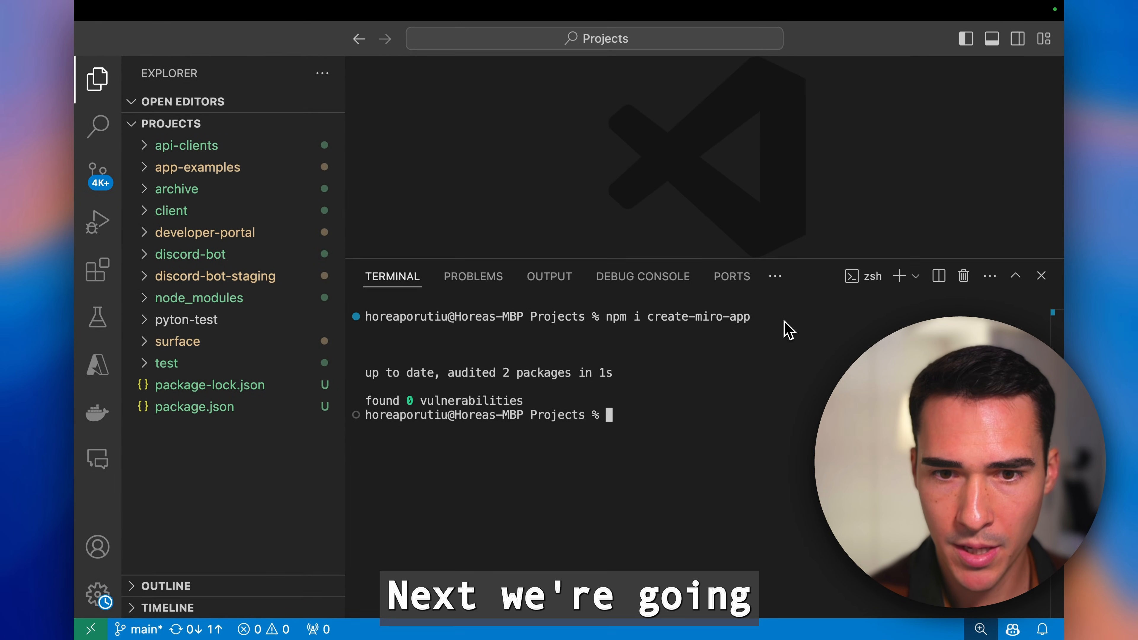
- Run npx create-miro-app@latest, naming the app full-stack-hello-world with the Next.js framework
type("npx creat")
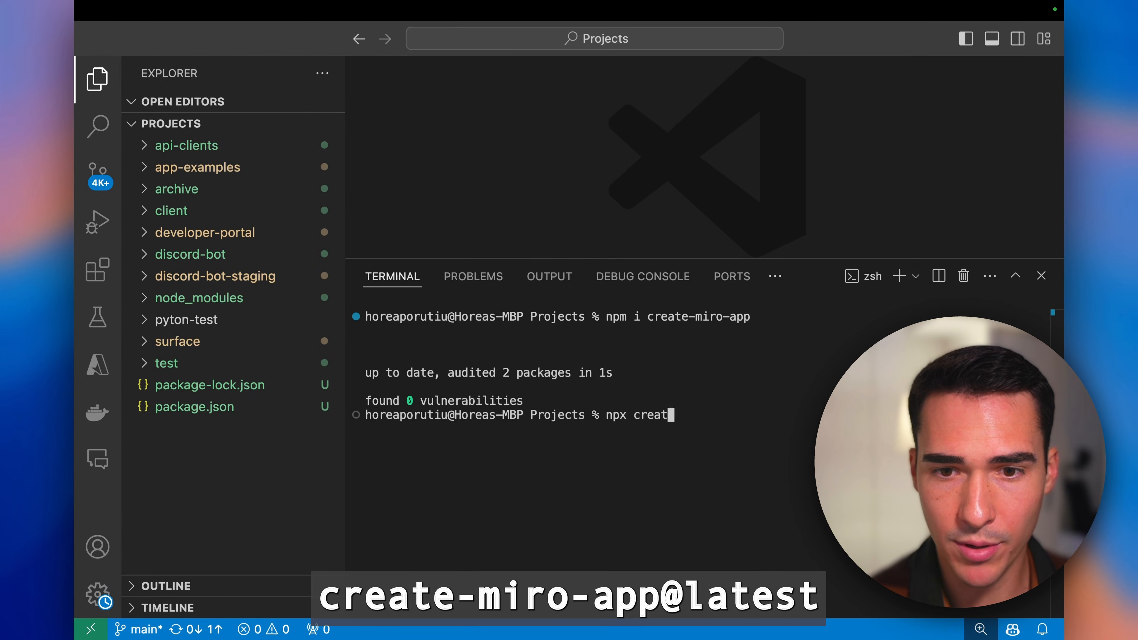
type("e-miro-app@latest")
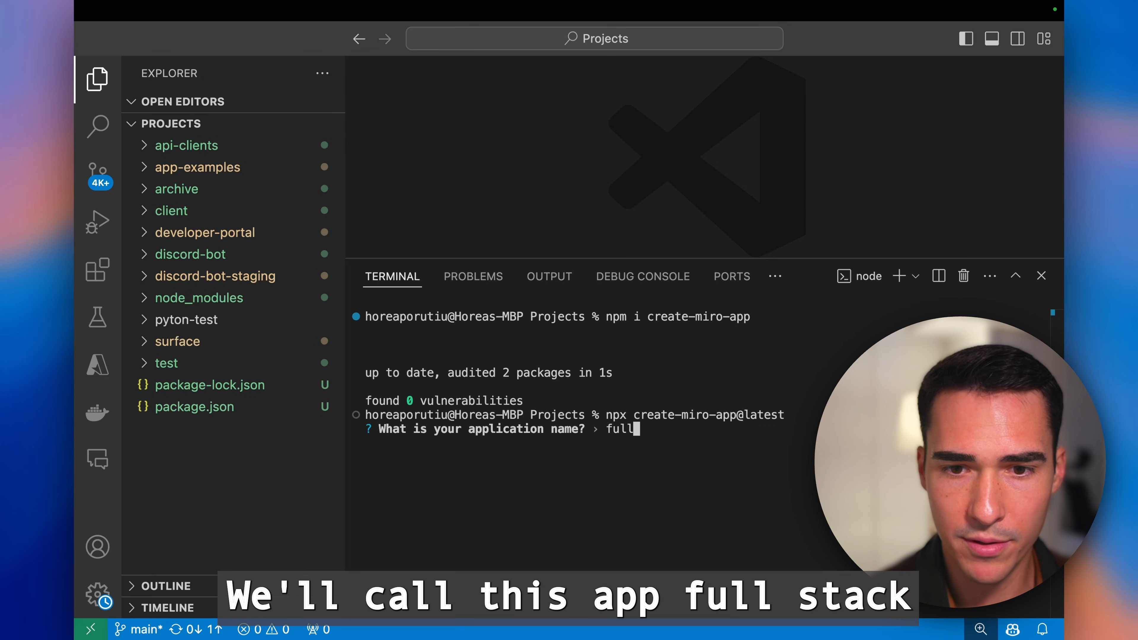
type("-stack-hello")
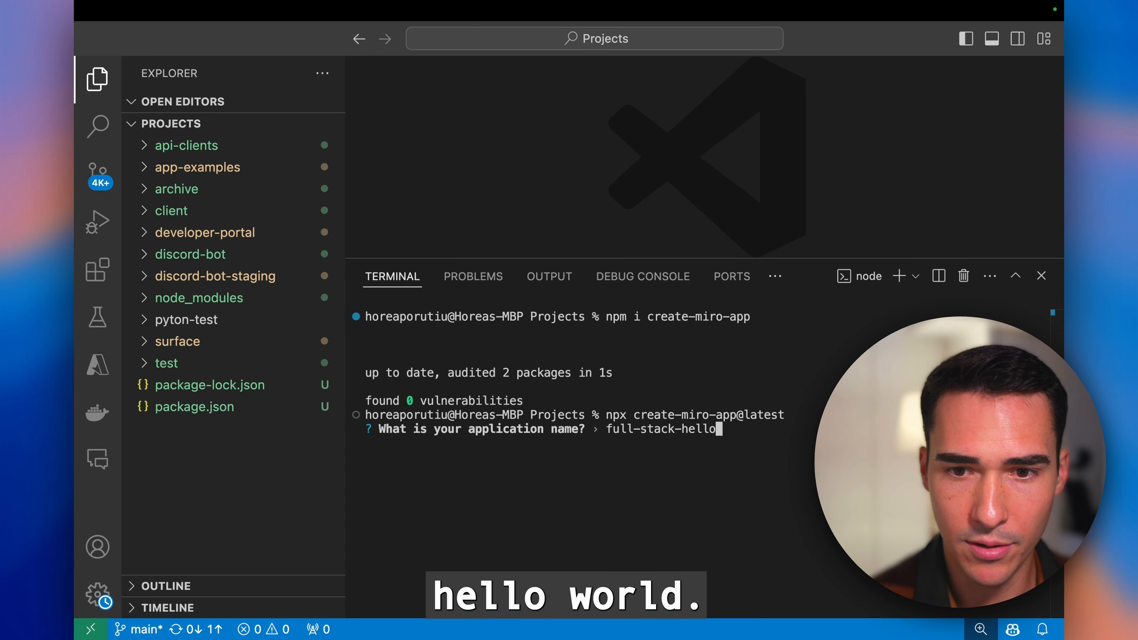
key("Return")
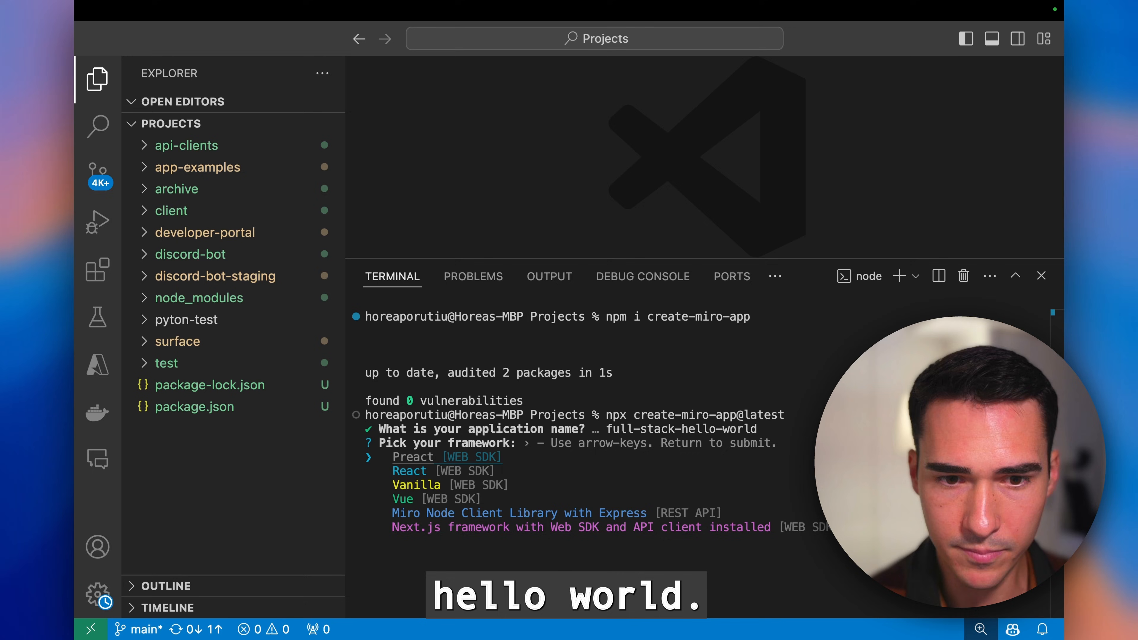
key("down")
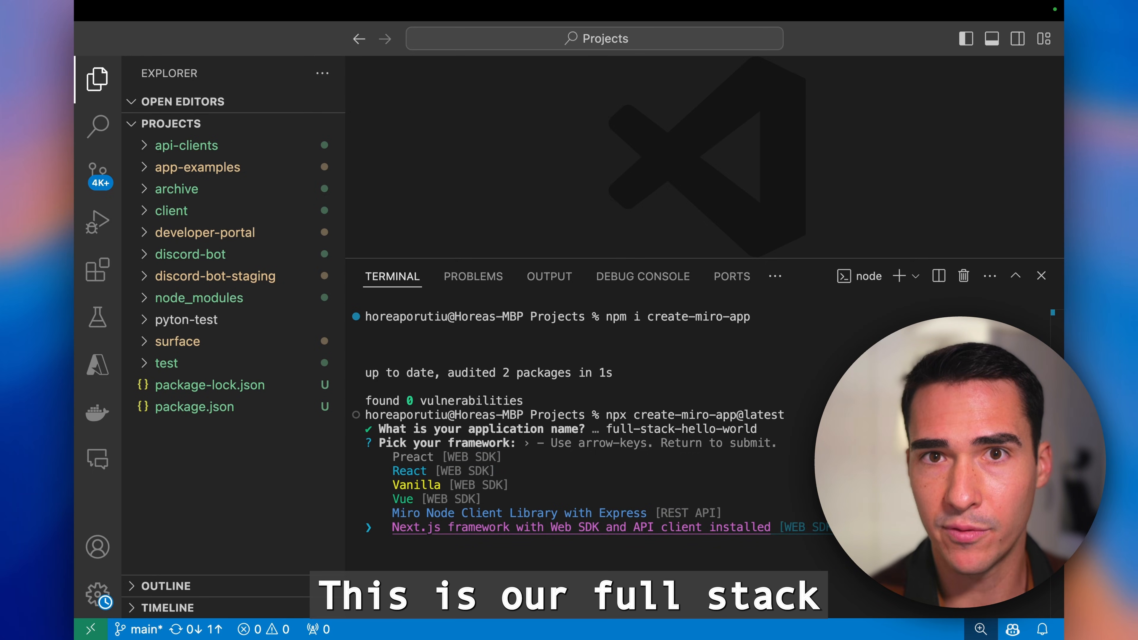
key("Return")
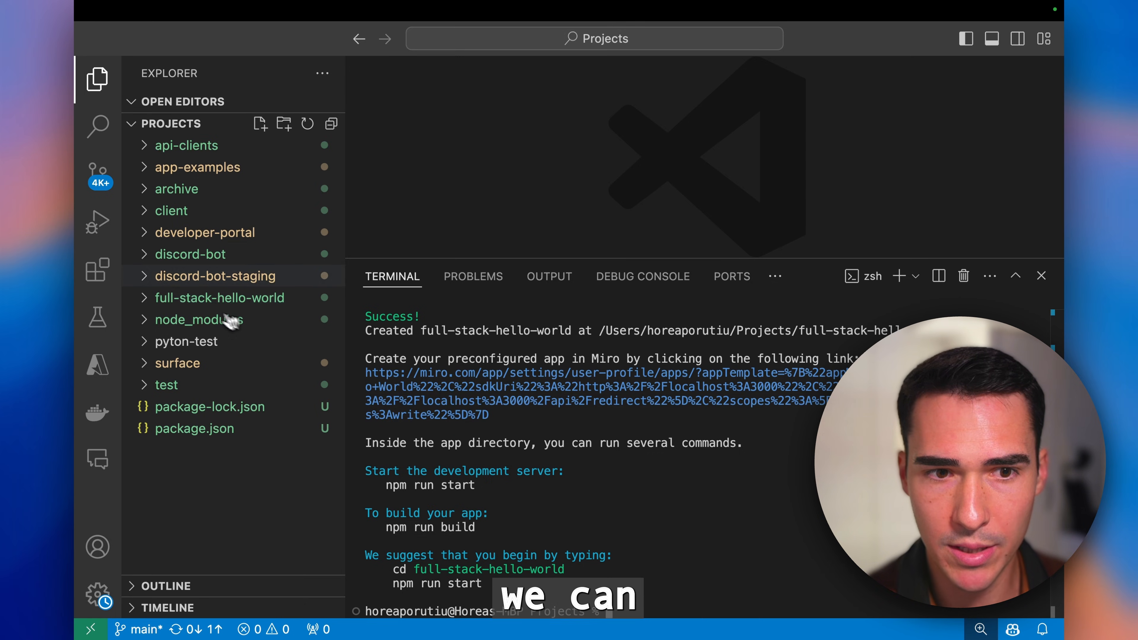
left_click(220, 297)
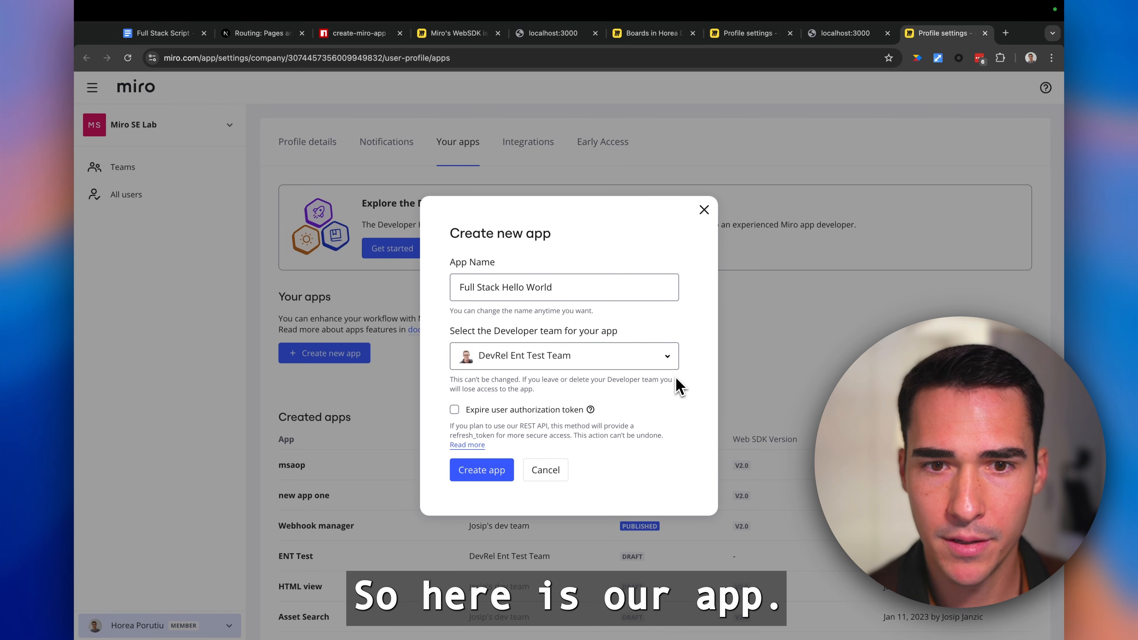
- Create Full Stack Hello World under Horea Dev team with expiring user authorization tokens
left_click(564, 356)
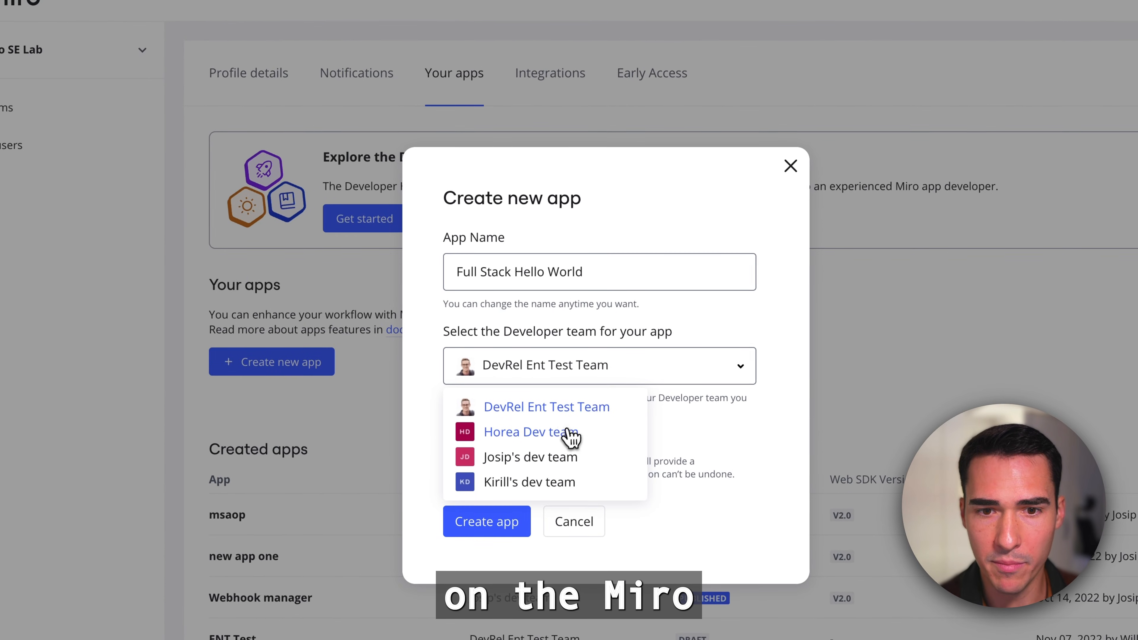
left_click(528, 432)
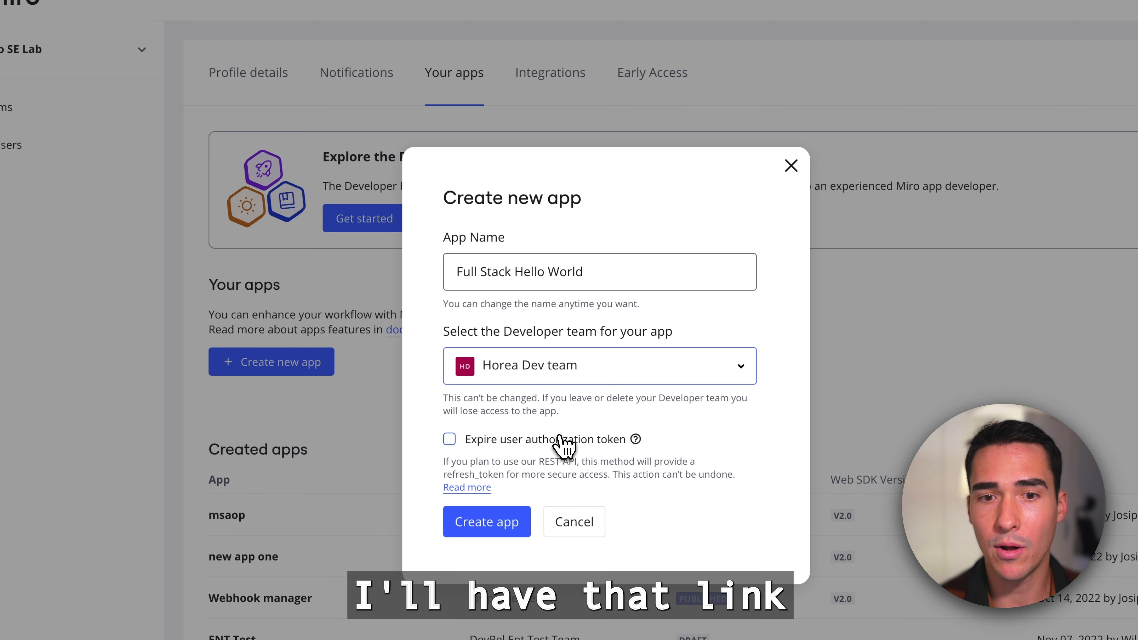
left_click(449, 439)
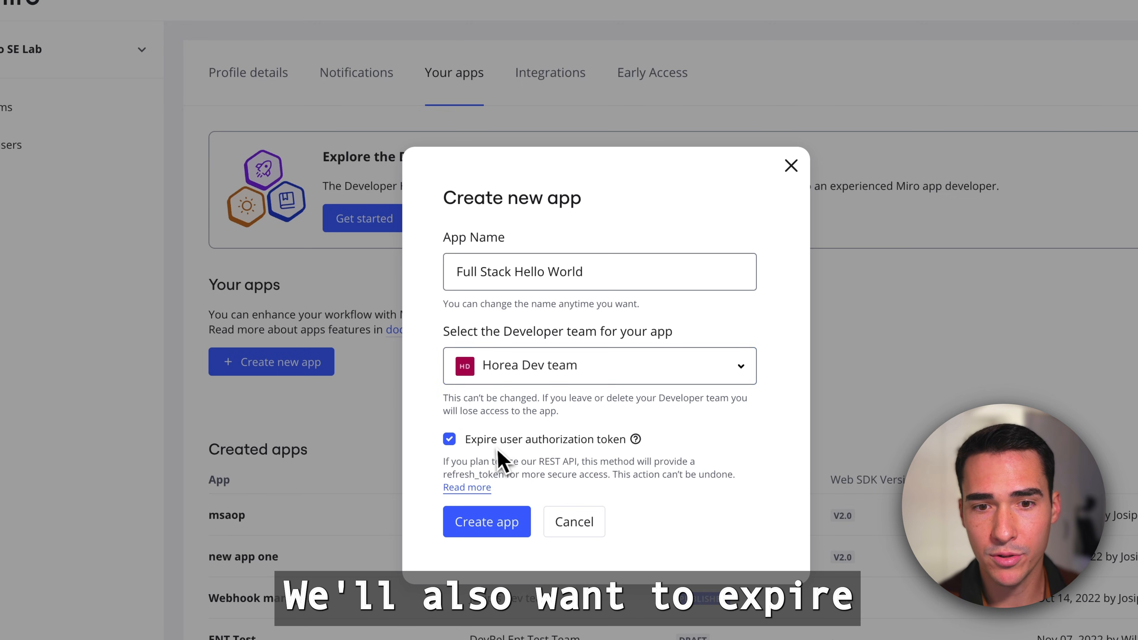
mouse_move(487, 521)
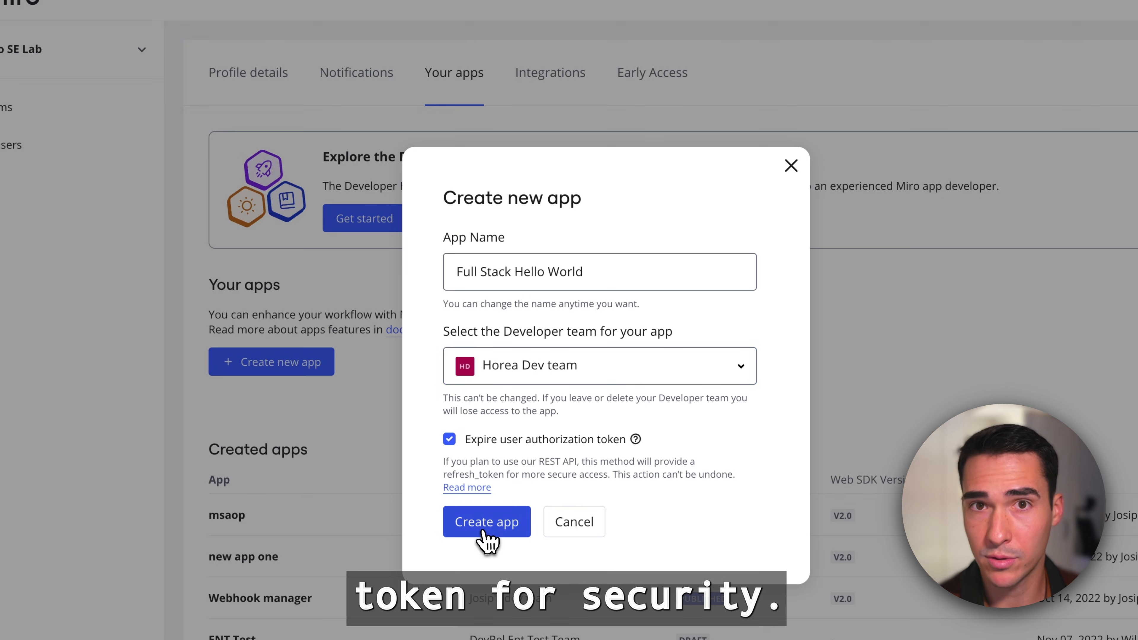
left_click(486, 521)
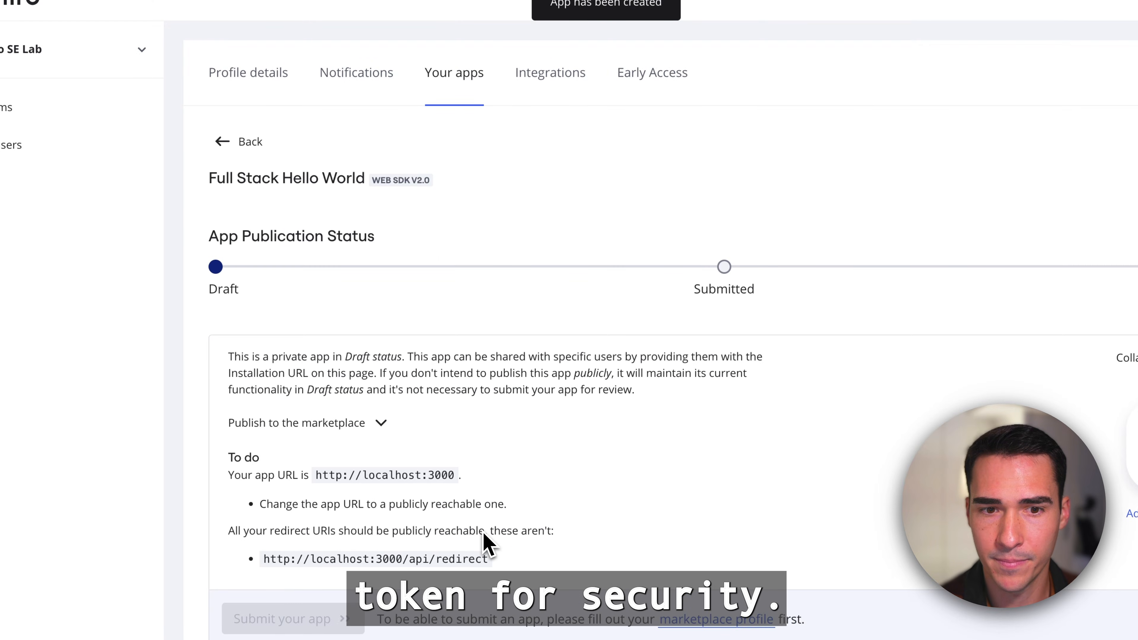
scroll("down", 3)
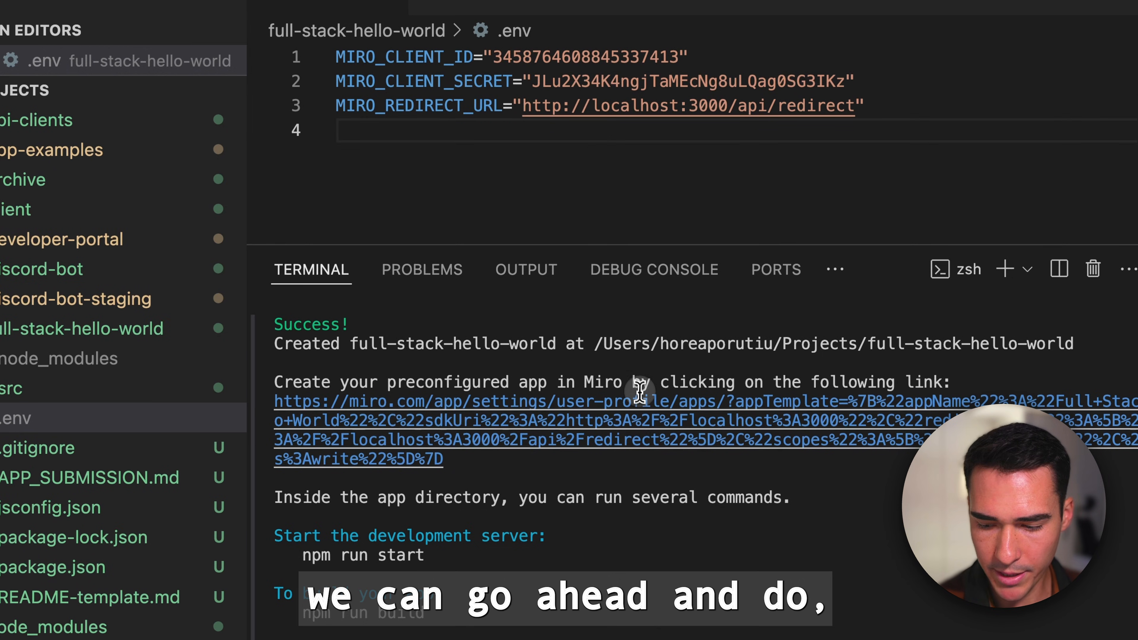
- Scroll the .env file holding the Miro client ID, secret and redirect URL
scroll("down", 3)
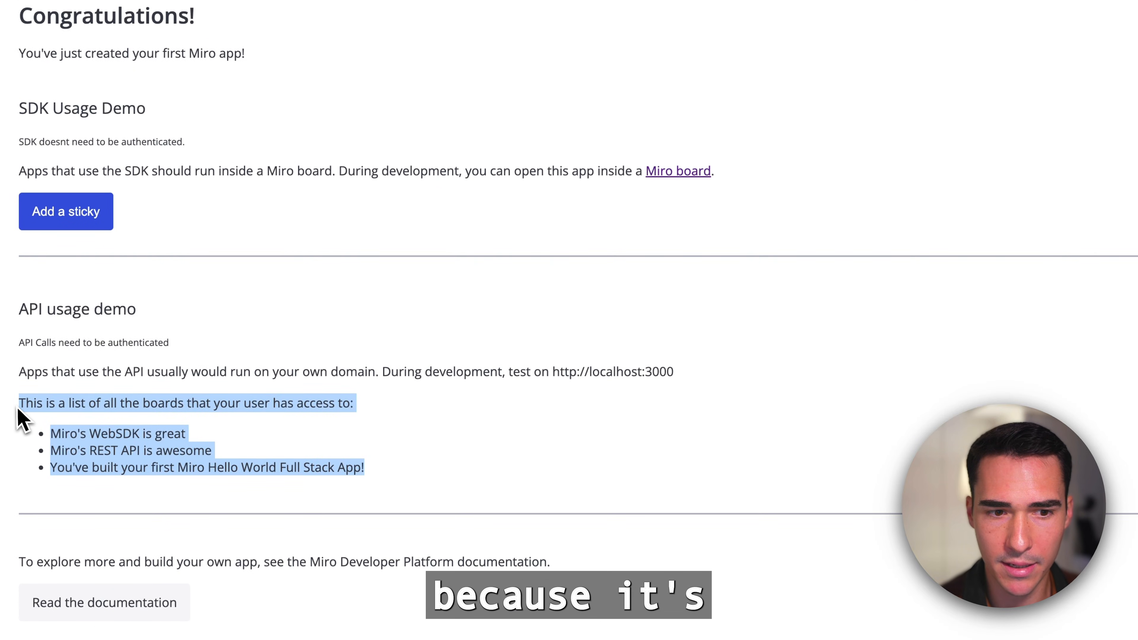
mouse_move(79, 424)
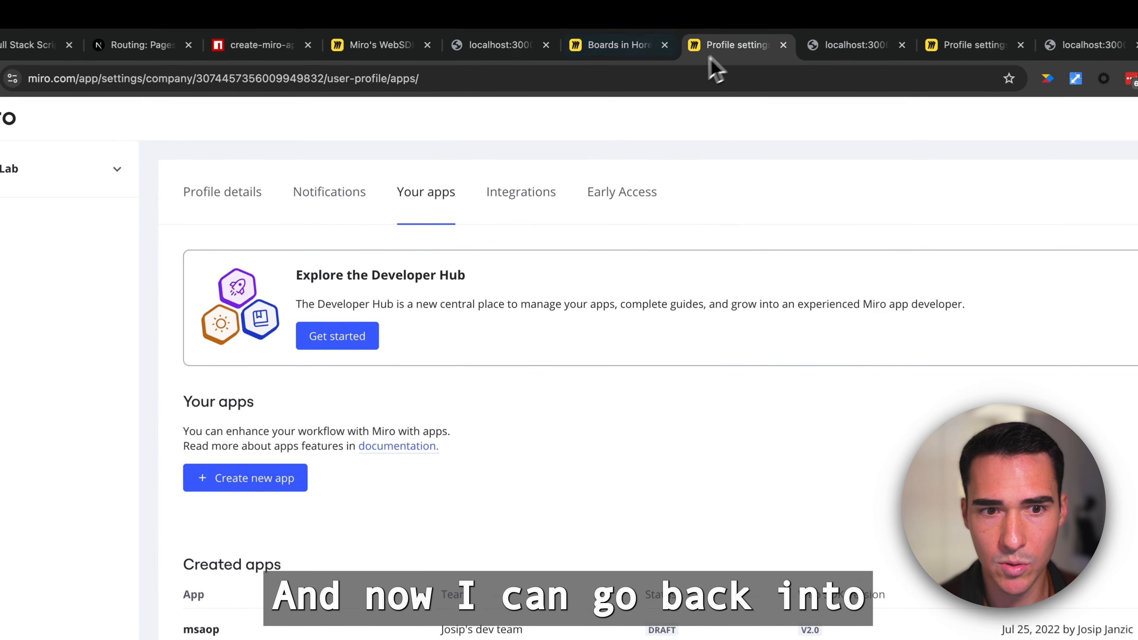
- Open the Miro's WebSDK is great board and search its apps for 'full st'
left_click(611, 46)
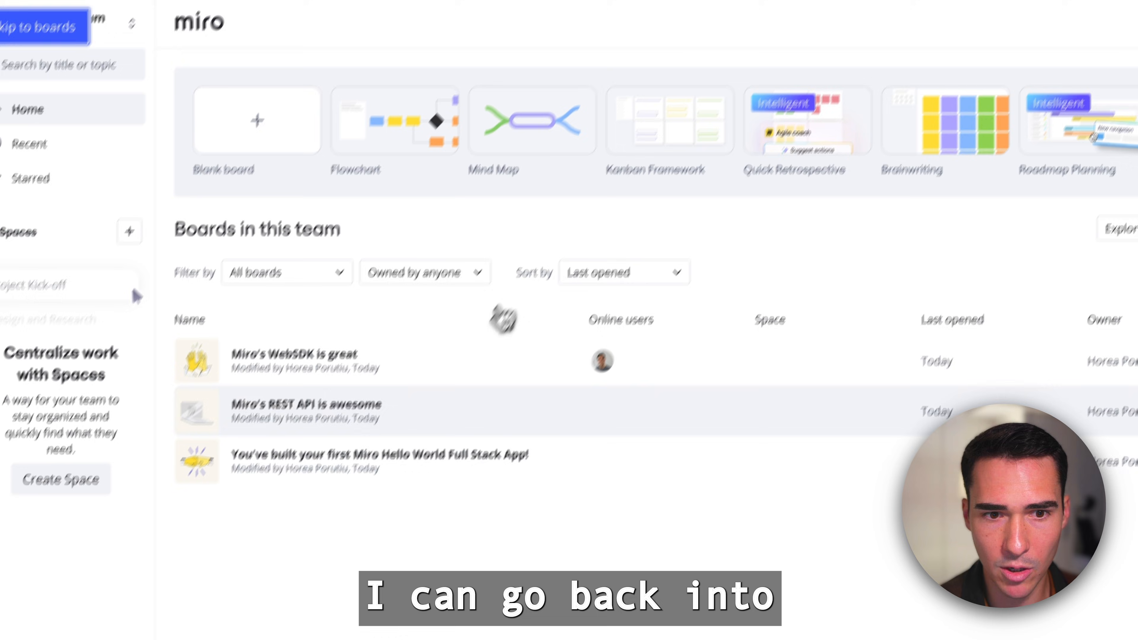
left_click(377, 455)
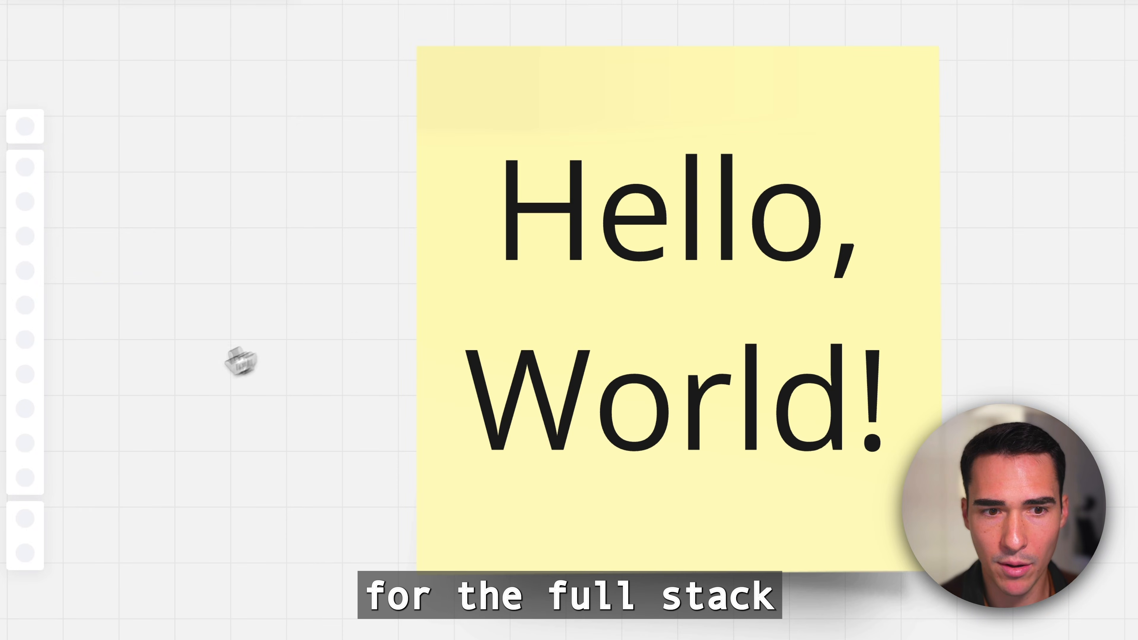
left_click(25, 499)
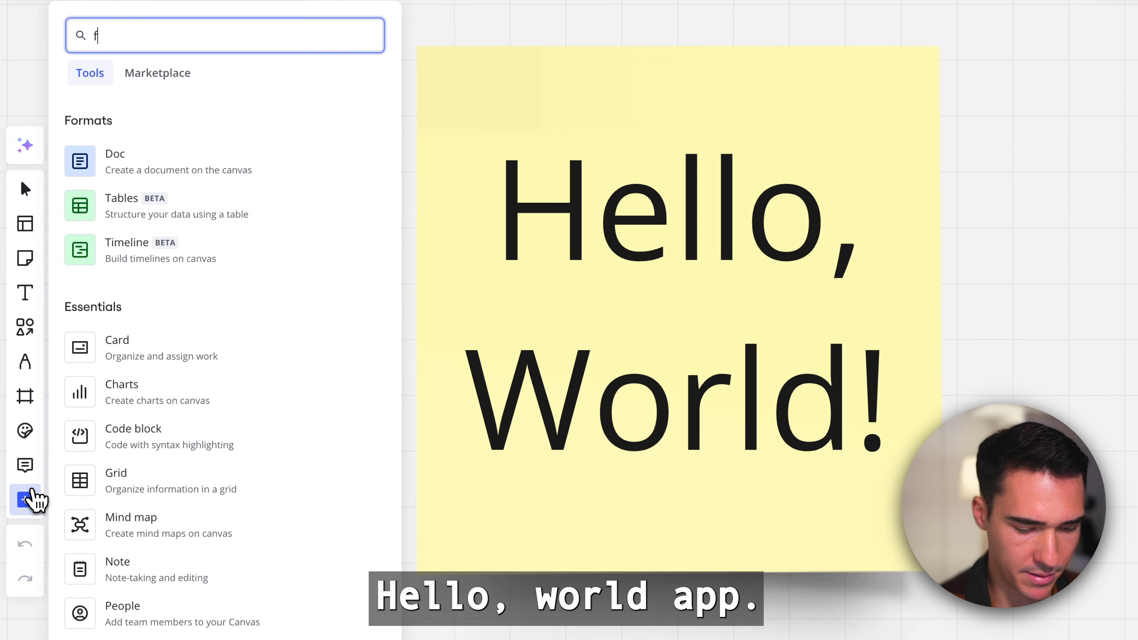
type("ull st")
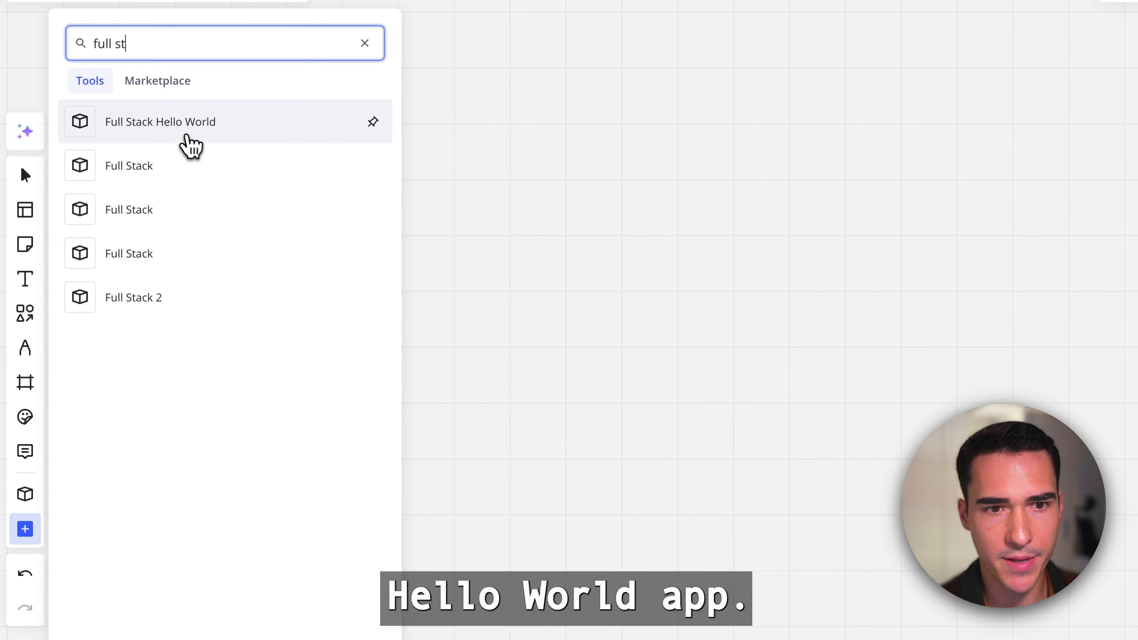
- Launch Full Stack Hello World and add a Hello, World! sticky, then return to the code editor
left_click(160, 121)
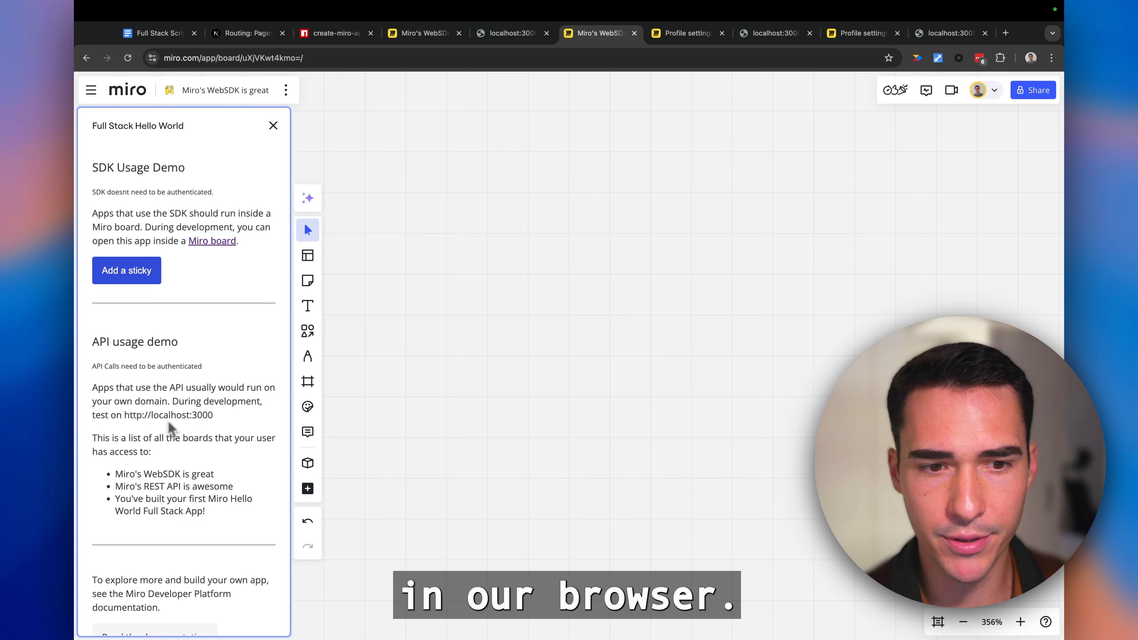
left_click(126, 270)
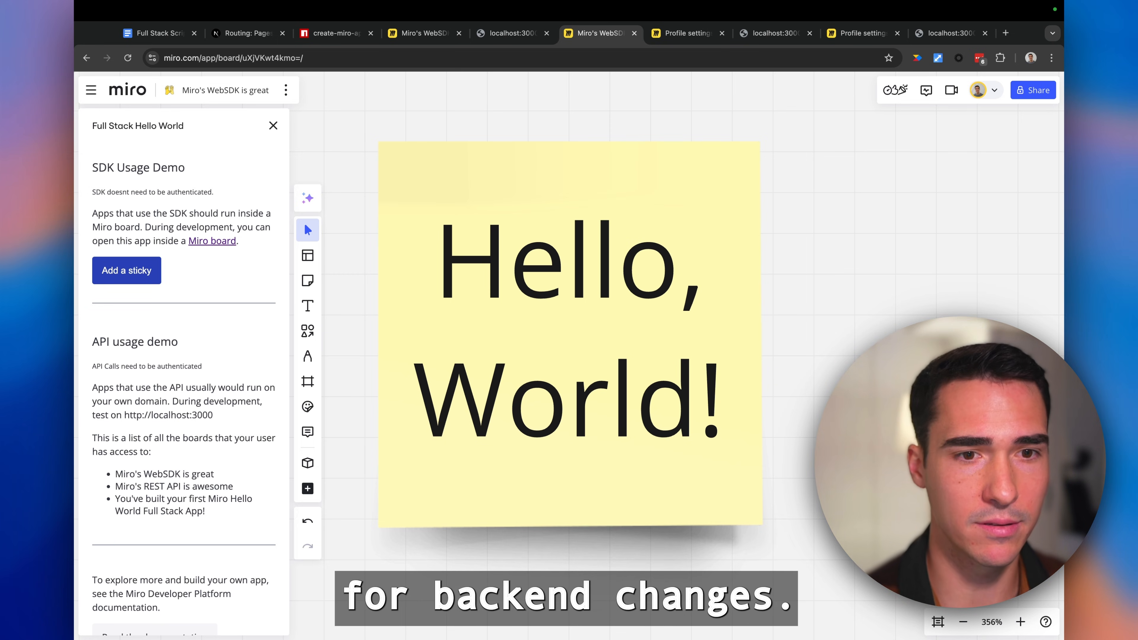
key("alt+tab")
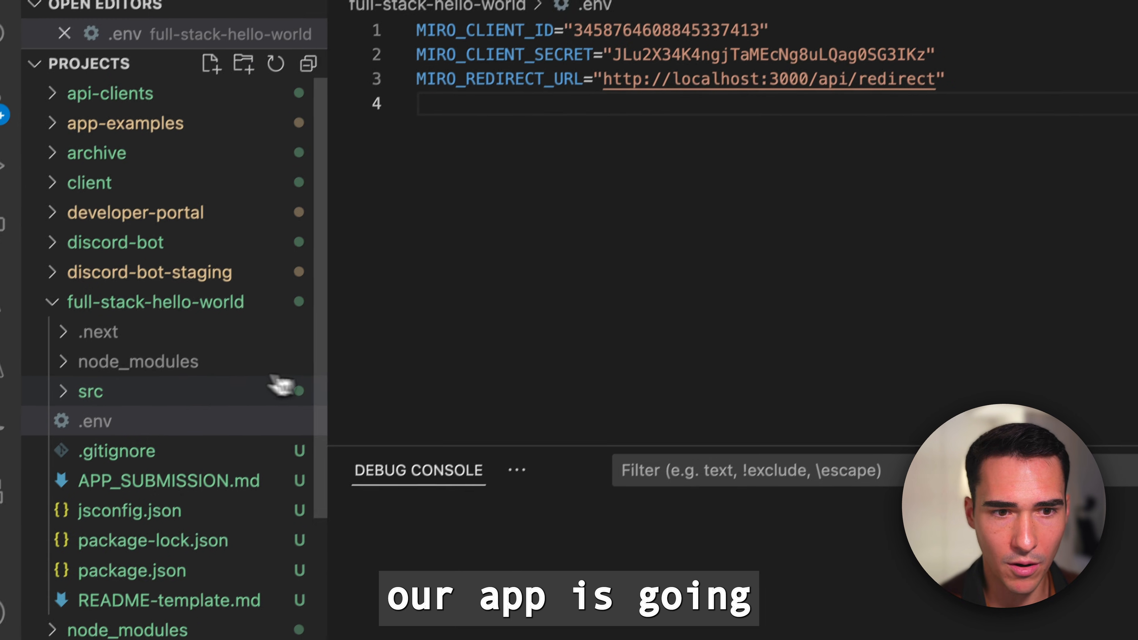
- Re-expand the full-stack-hello-world folder and open package.json showing the Next.js 14 dependency
left_click(153, 301)
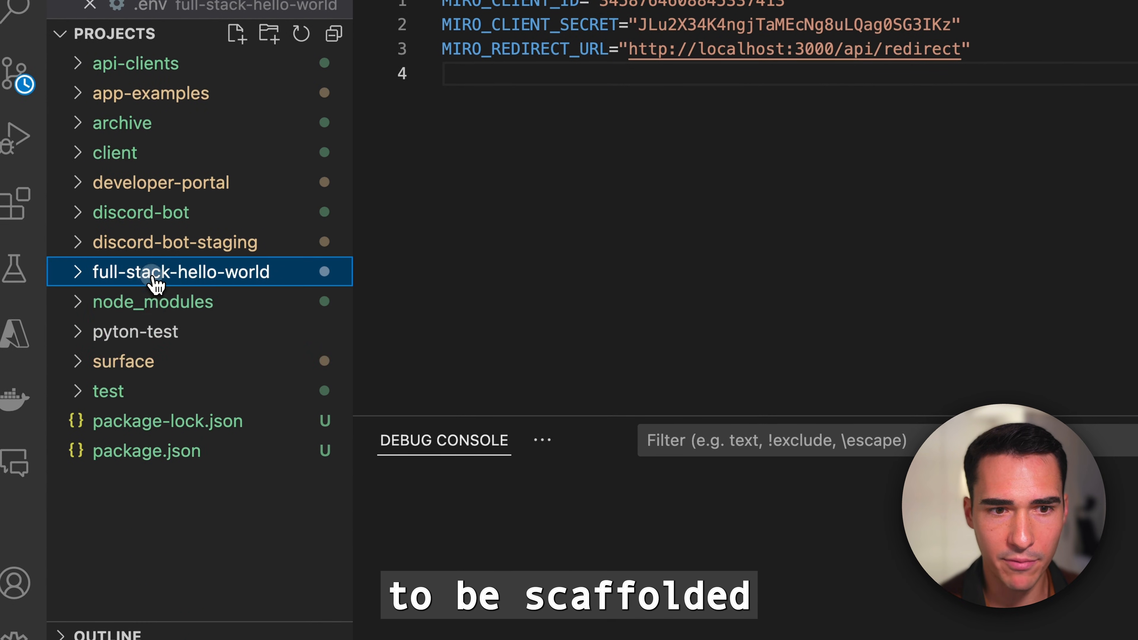
left_click(180, 272)
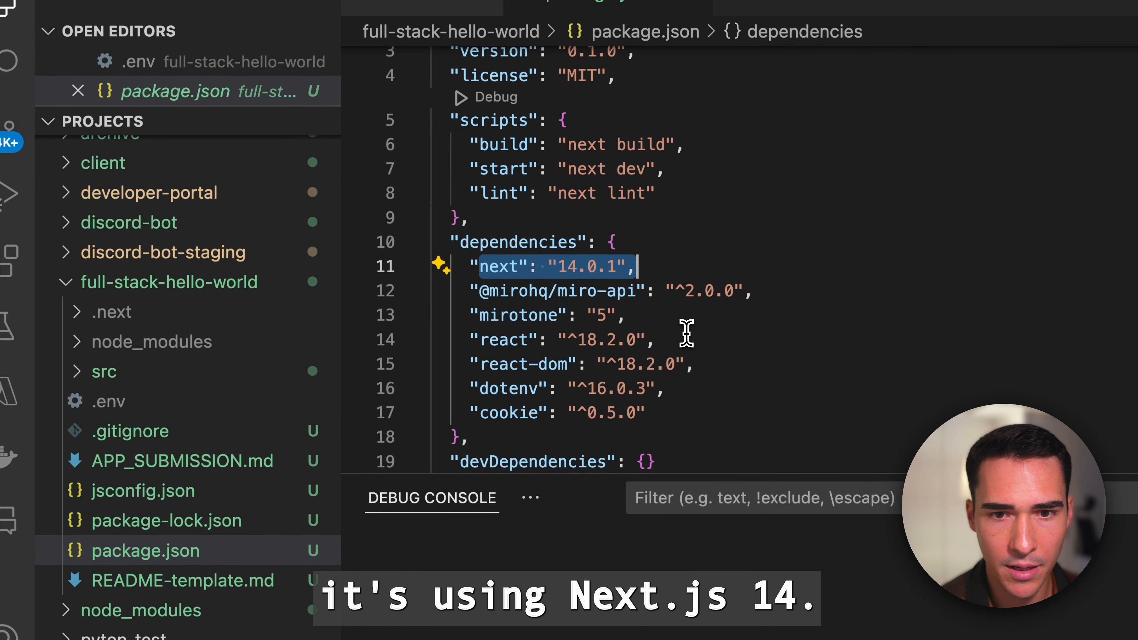
scroll("up", 3)
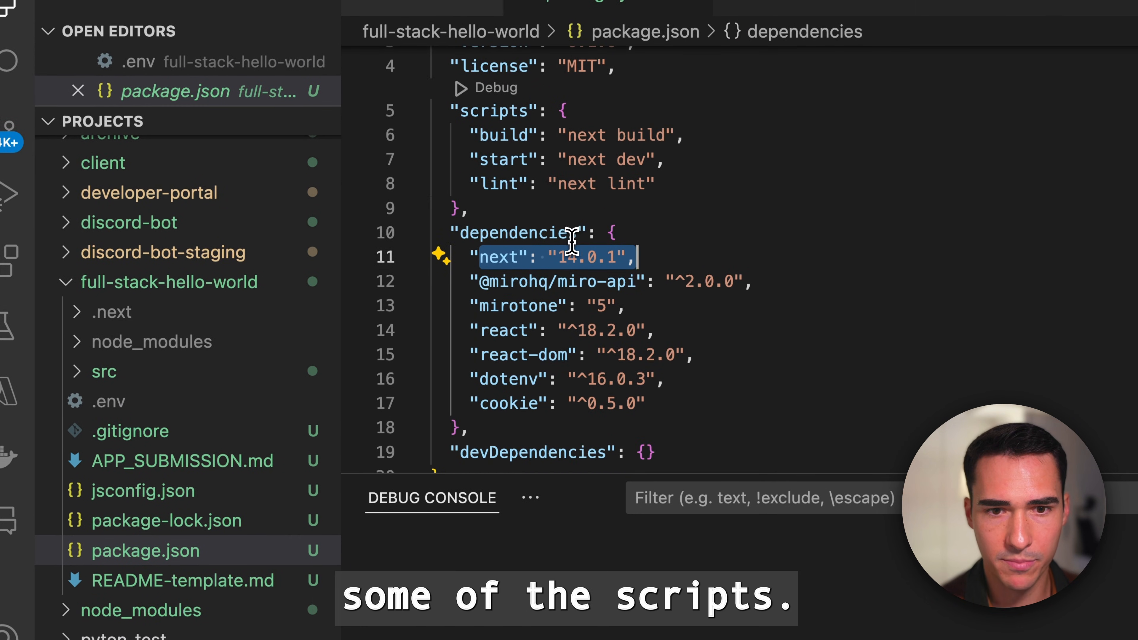
left_click(105, 371)
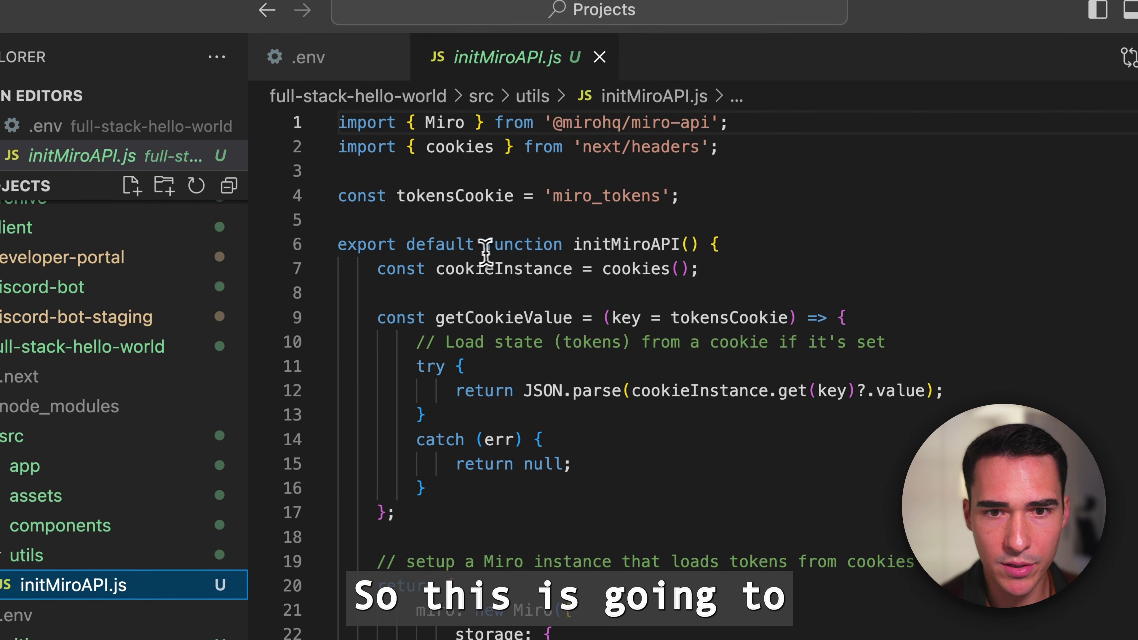
double_click(624, 244)
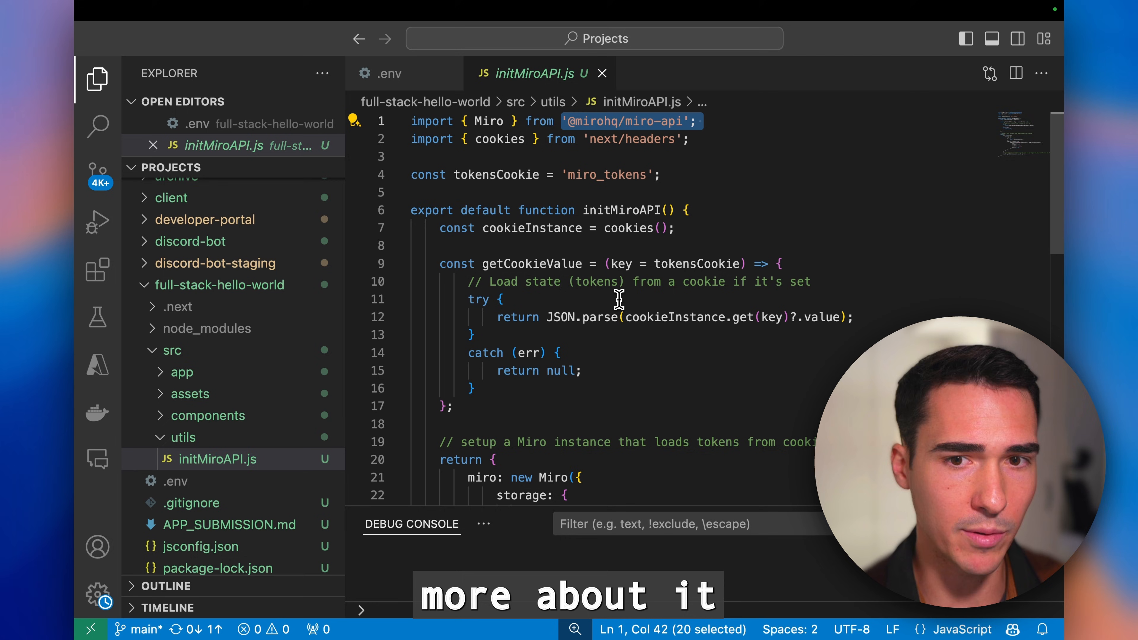
scroll("down", 3)
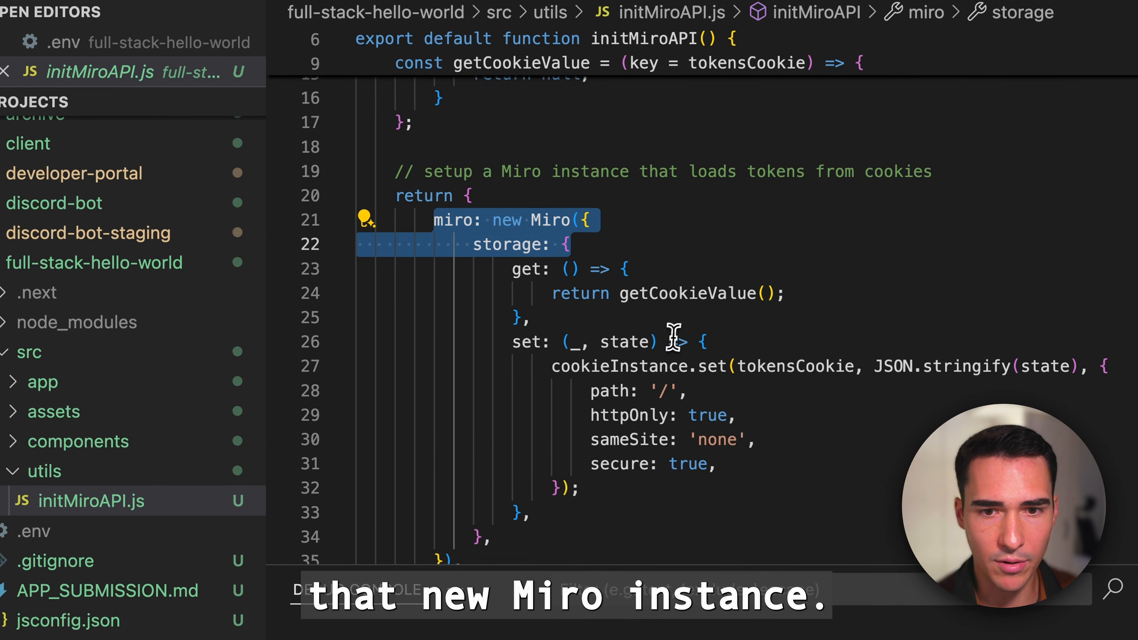
scroll("down", 3)
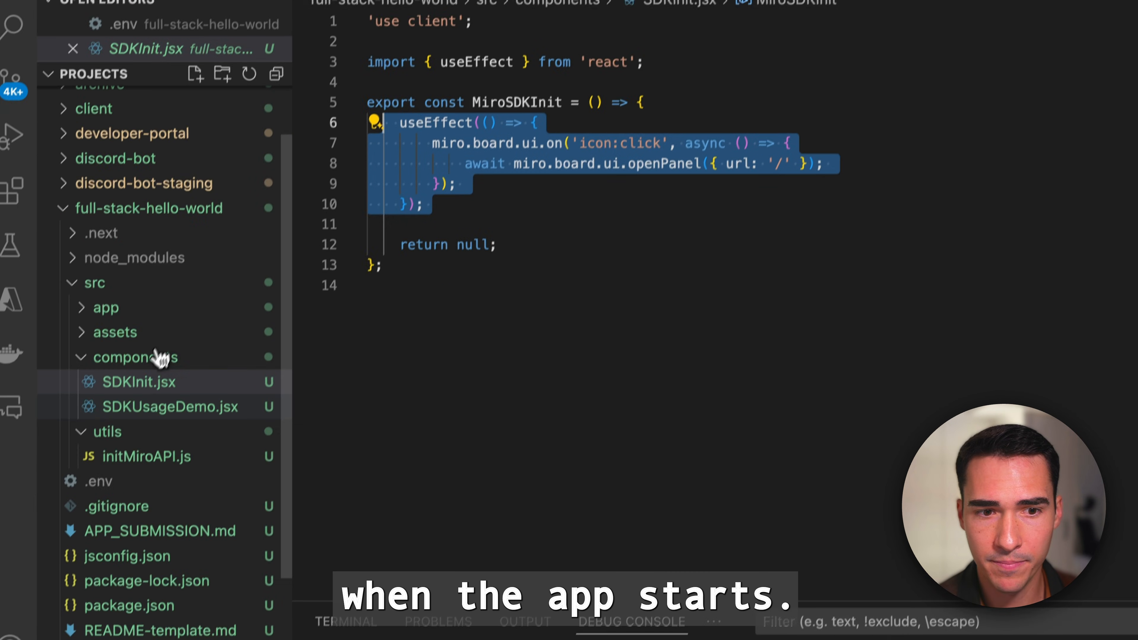
- Switch from SDKInit.jsx to the SDKUsageDemo.jsx component with its addSticky function
left_click(165, 407)
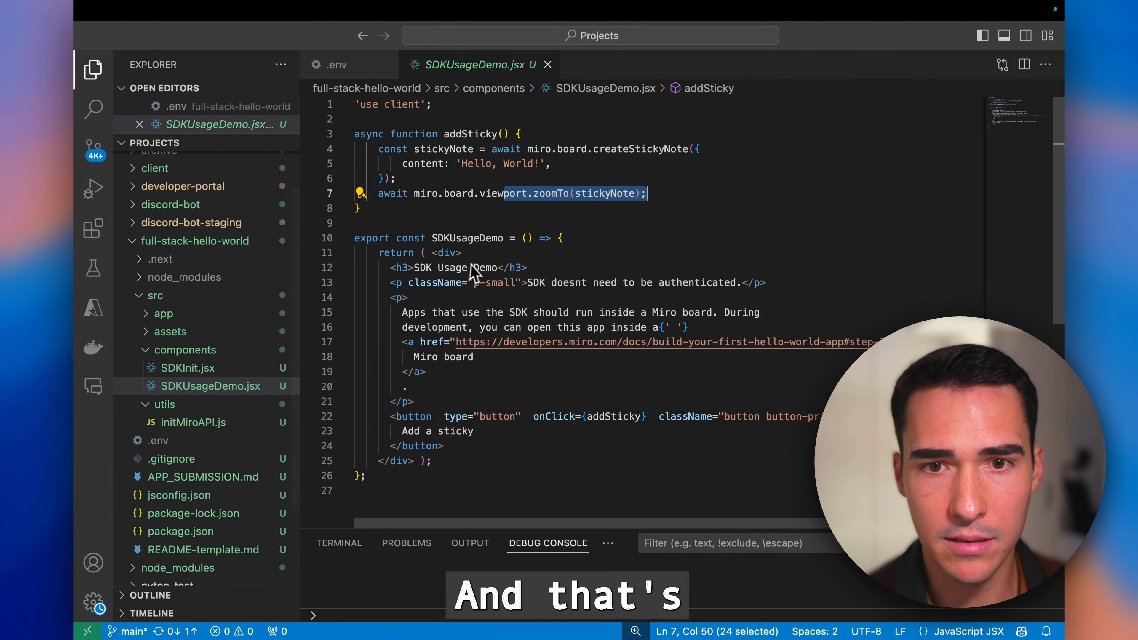
mouse_move(491, 265)
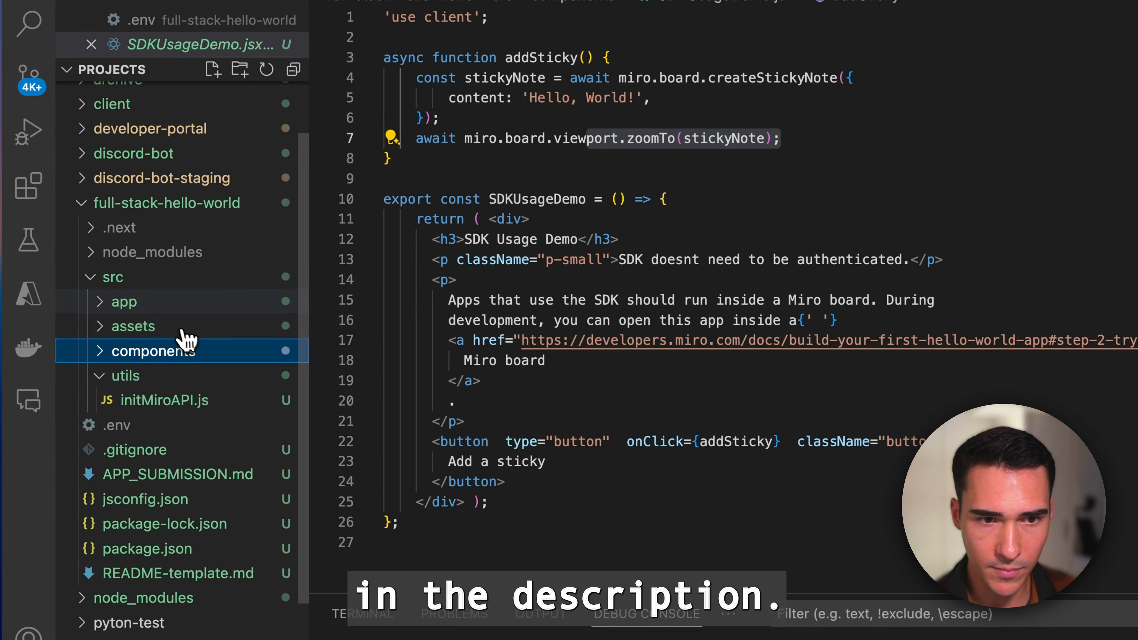
- Navigate src/app > api/redirect and view route.js with its GET token-exchange handler
left_click(124, 301)
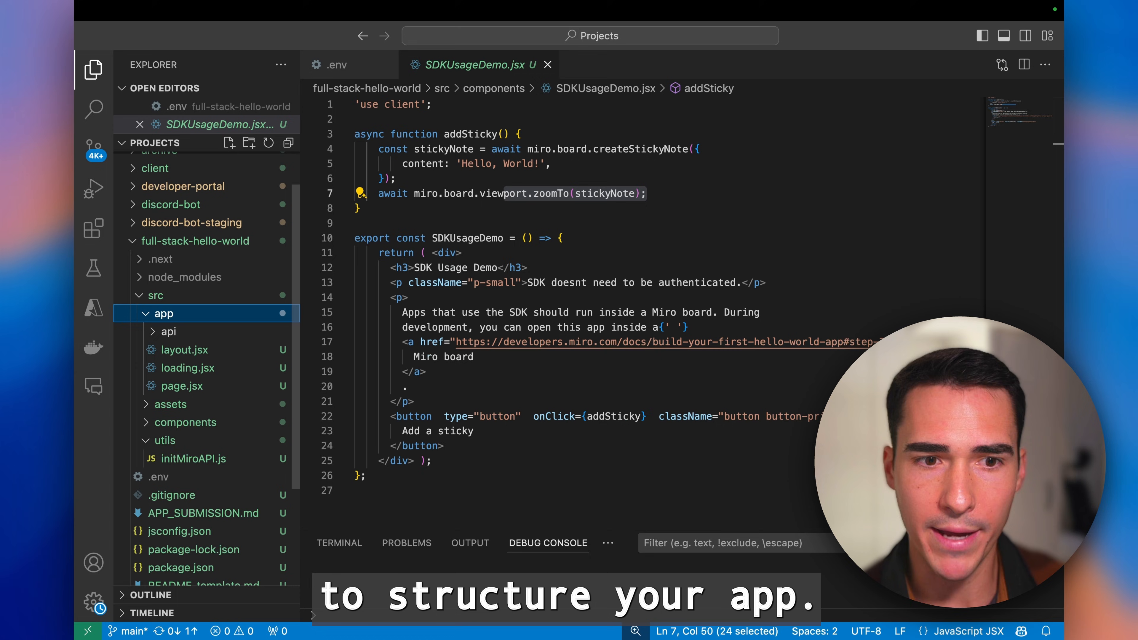
mouse_move(181, 336)
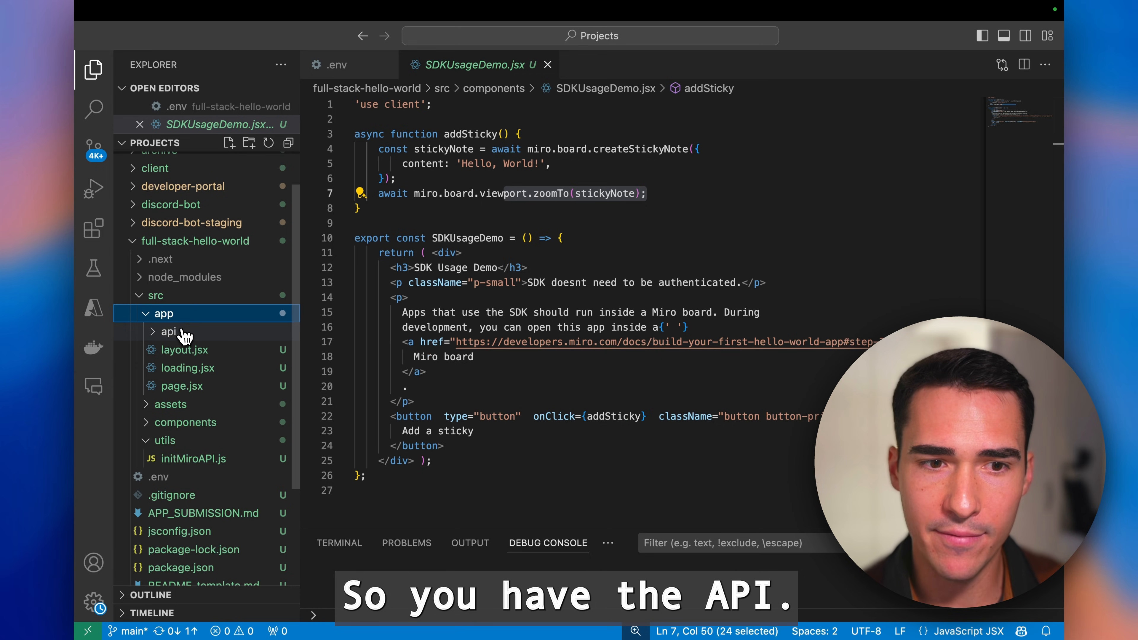
left_click(169, 332)
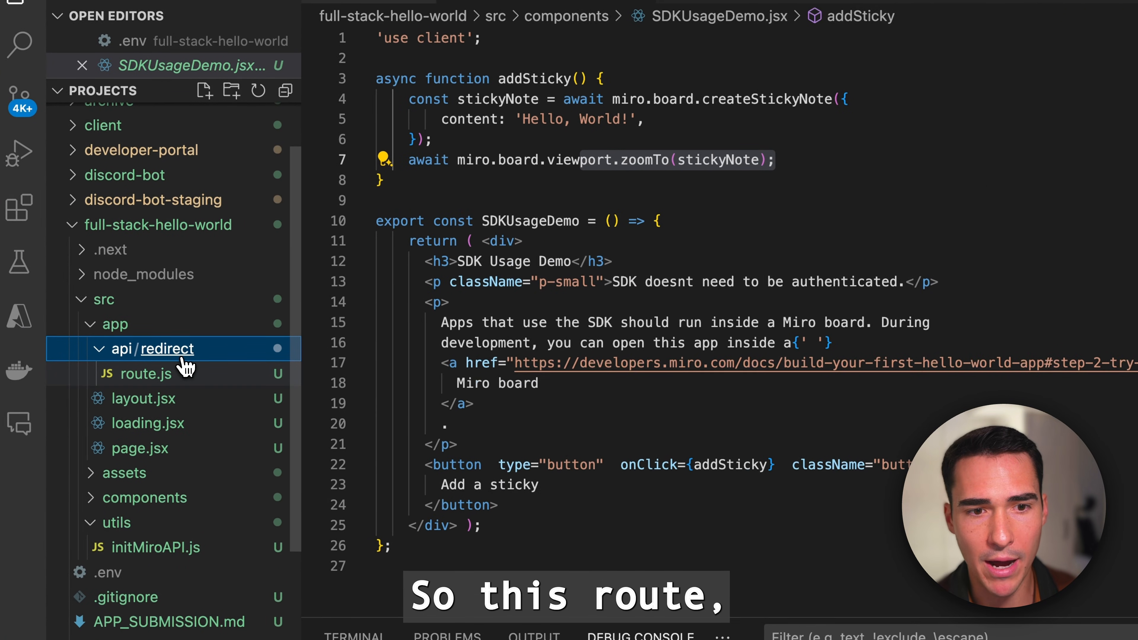
left_click(142, 374)
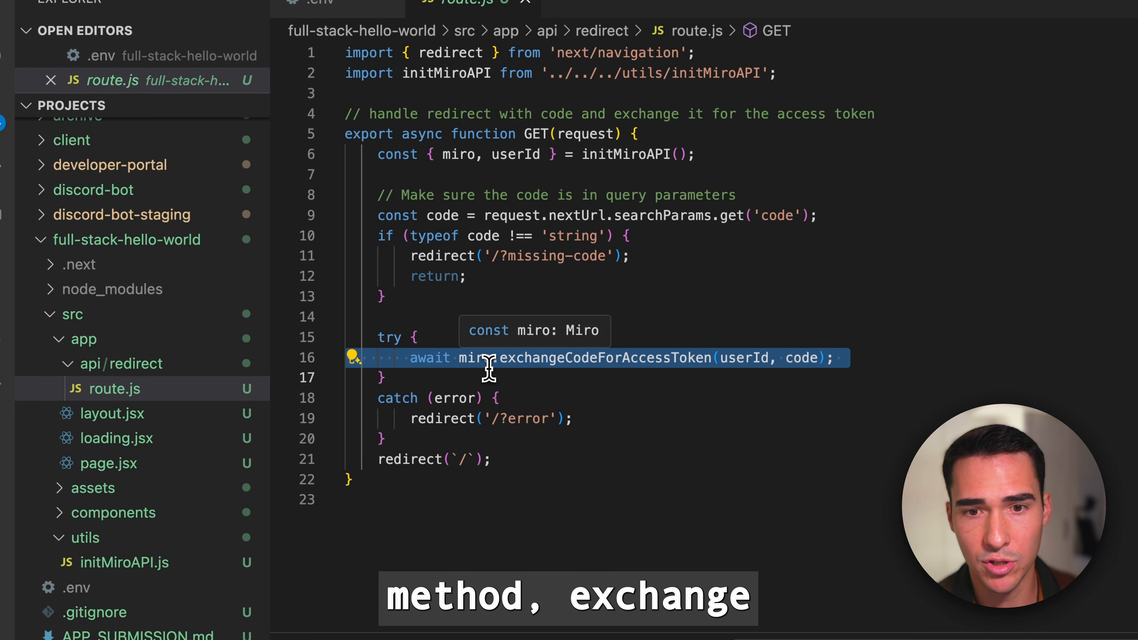
mouse_move(506, 357)
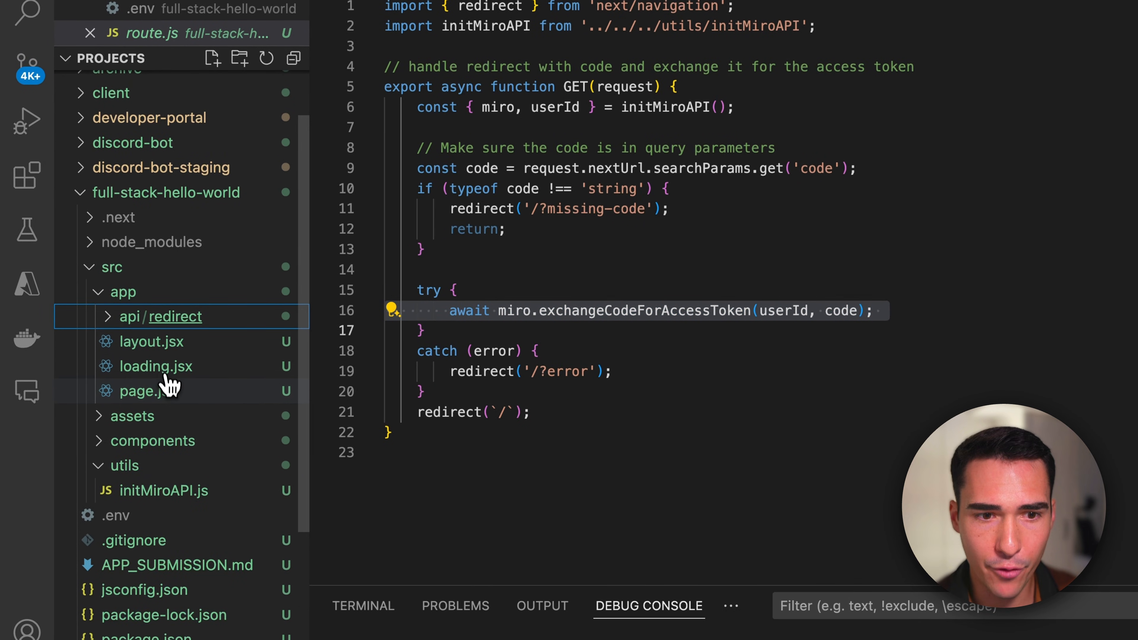
- Review layout.jsx, then page.jsx with its getBoards auth-URL logic
left_click(152, 342)
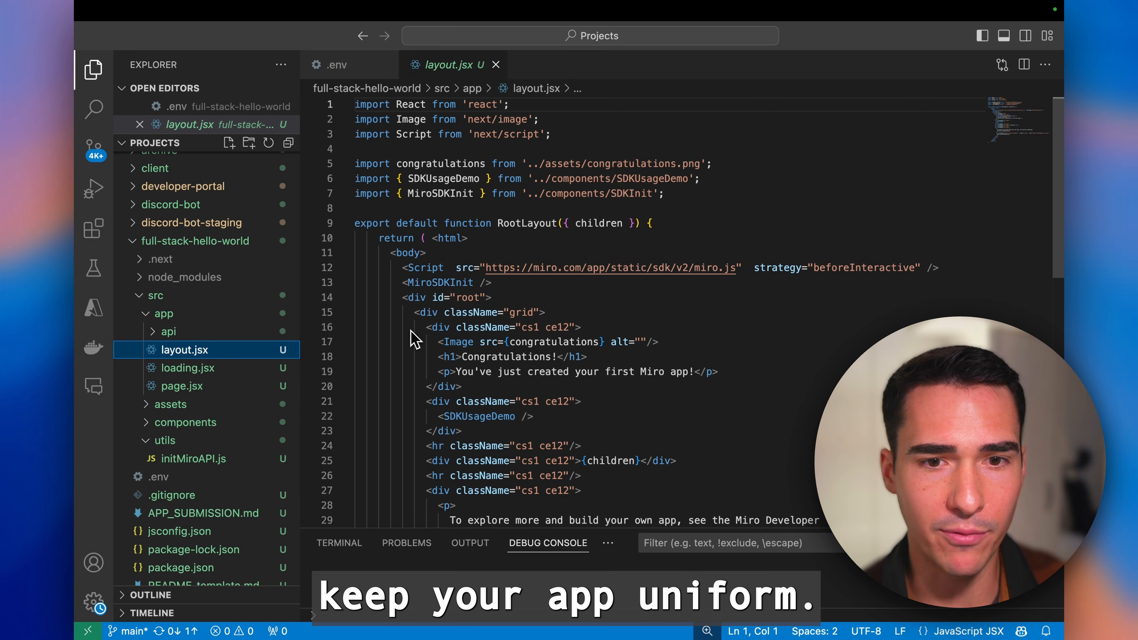
scroll("down", 3)
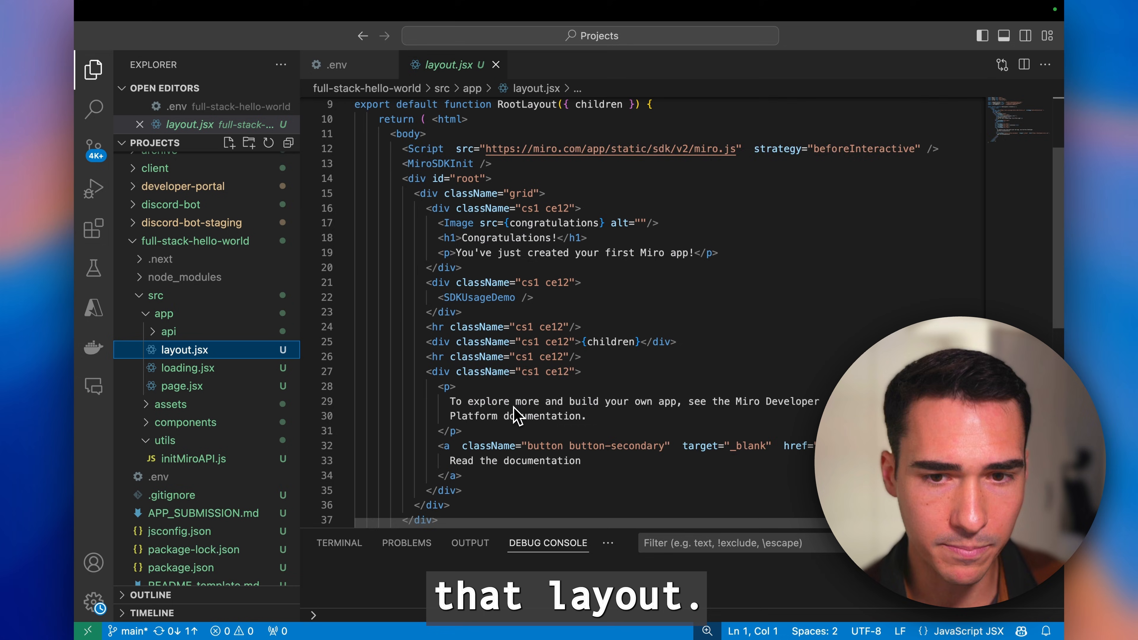
left_click(181, 385)
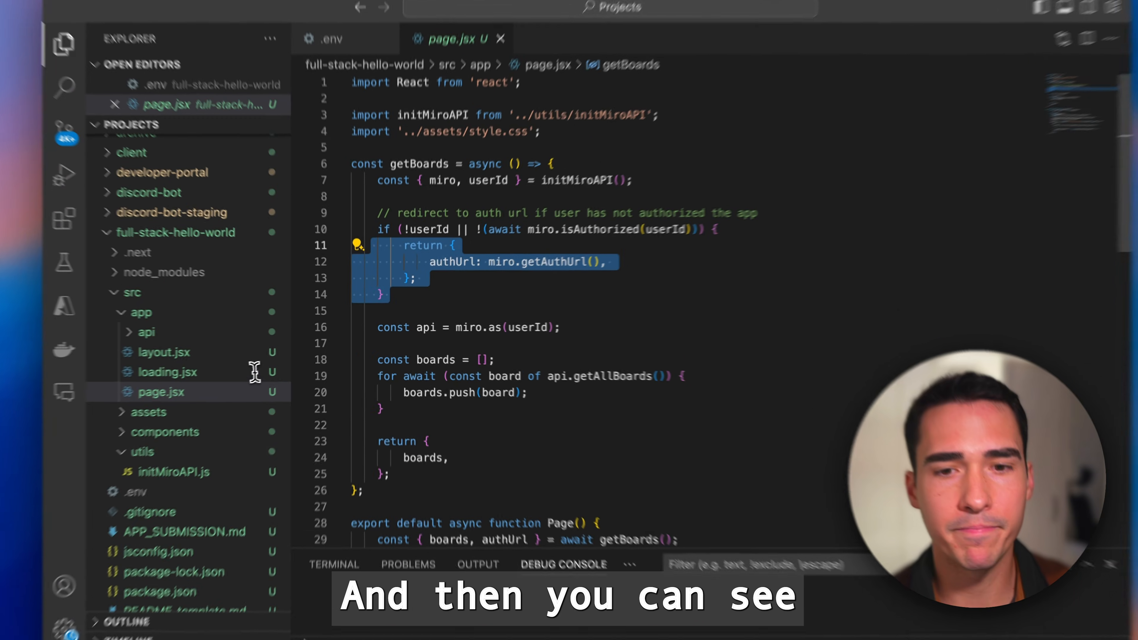